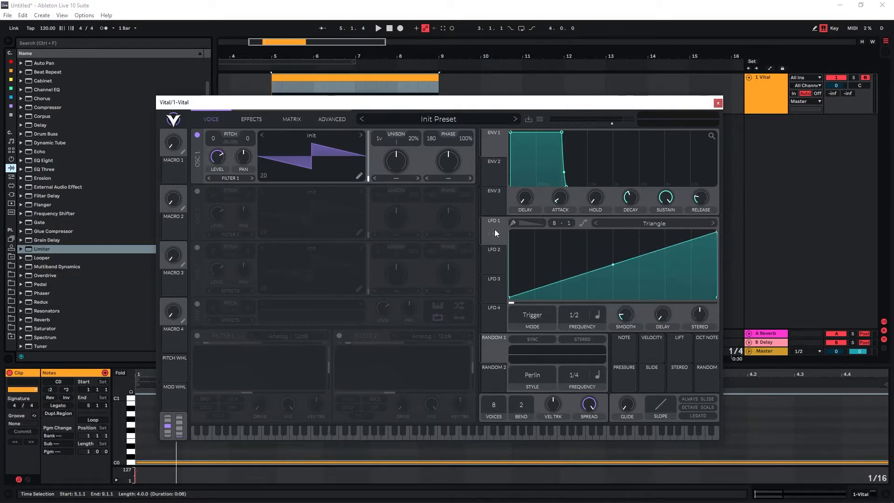
- Set LFO 1 to one-shot Envelope mode at 1/1 with a bent rising ramp
{"action": "left_click", "coordinate": [532, 315]}
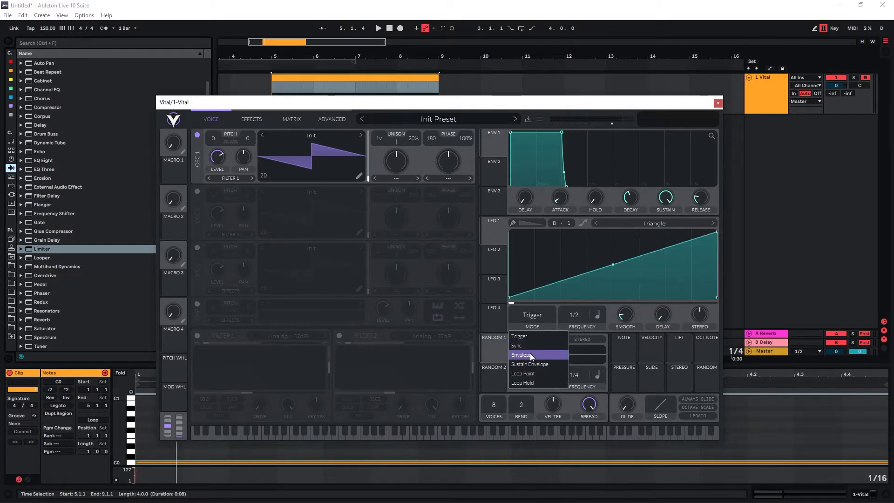
{"action": "left_click", "coordinate": [519, 354]}
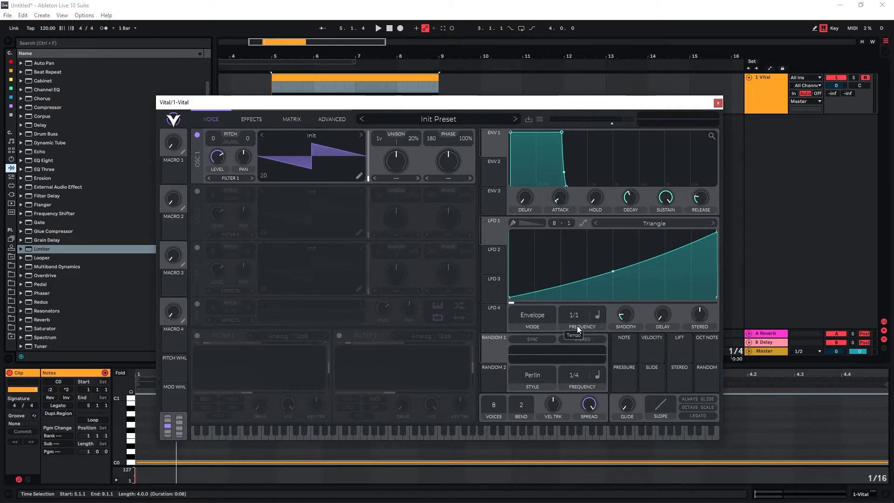
{"action": "left_click", "coordinate": [291, 119]}
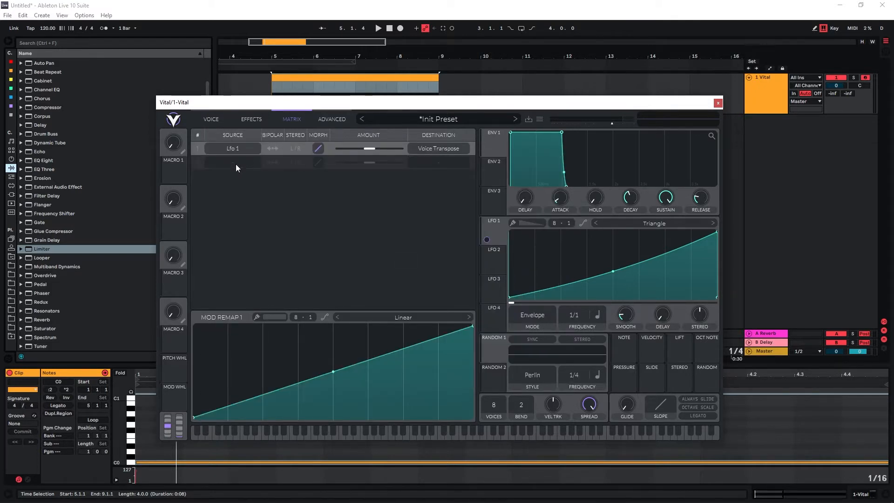
- Route LFO 1 to voice Transpose and Osc 1 Level and set the amounts in the Matrix
{"action": "left_click", "coordinate": [210, 118]}
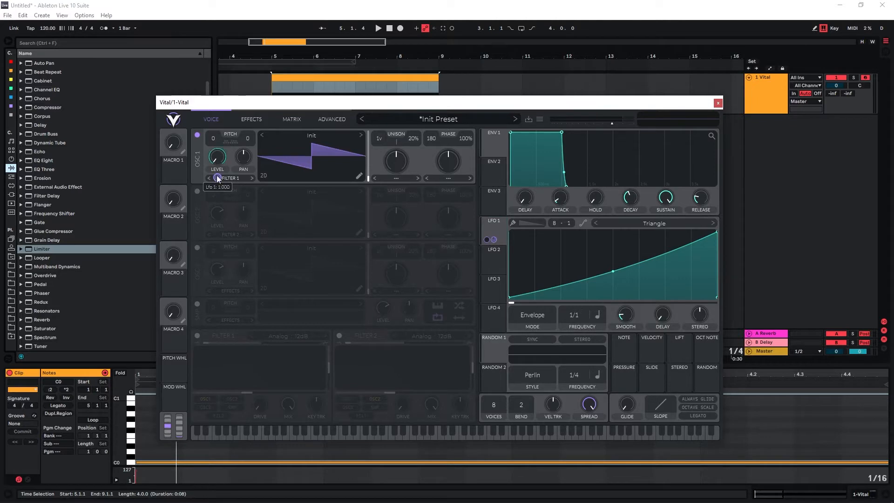
{"action": "mouse_move", "coordinate": [512, 291]}
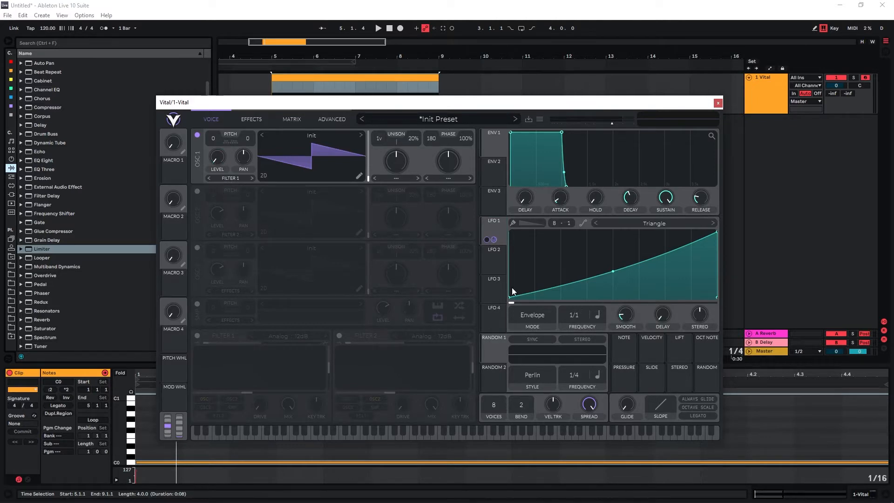
{"action": "left_click", "coordinate": [291, 119]}
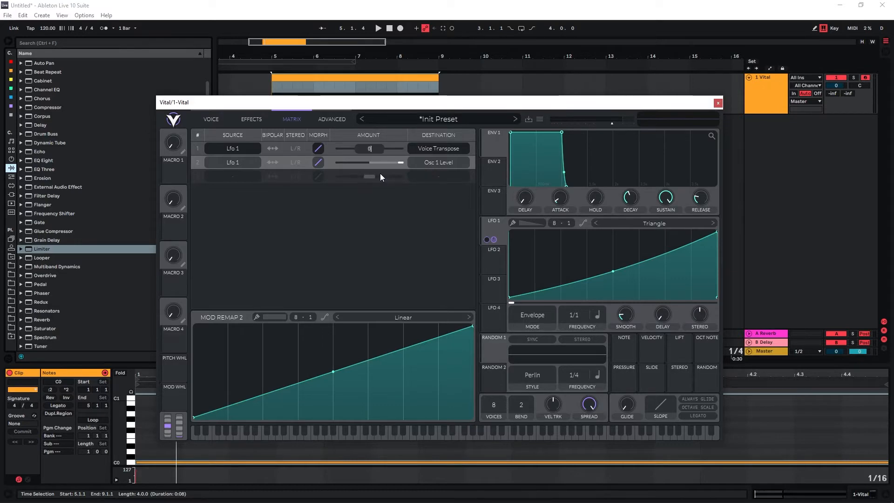
{"action": "type", "text": "3"}
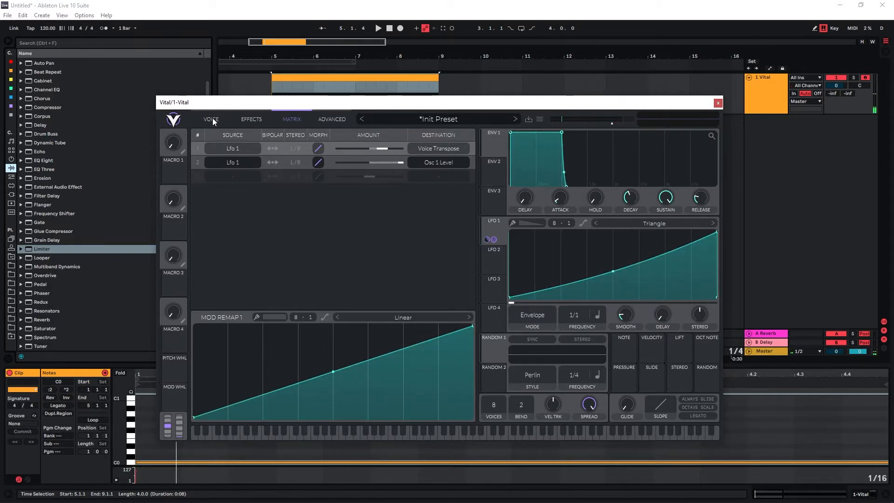
- Enable oscillators 2 and 3, transpose the three to 36, 24 and 12 semitones with unison and detune
{"action": "left_click", "coordinate": [211, 119]}
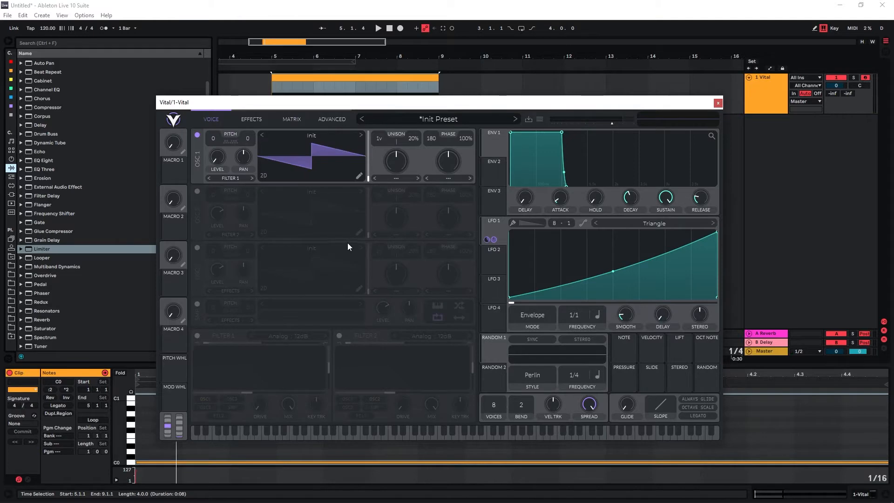
{"action": "mouse_move", "coordinate": [207, 204]}
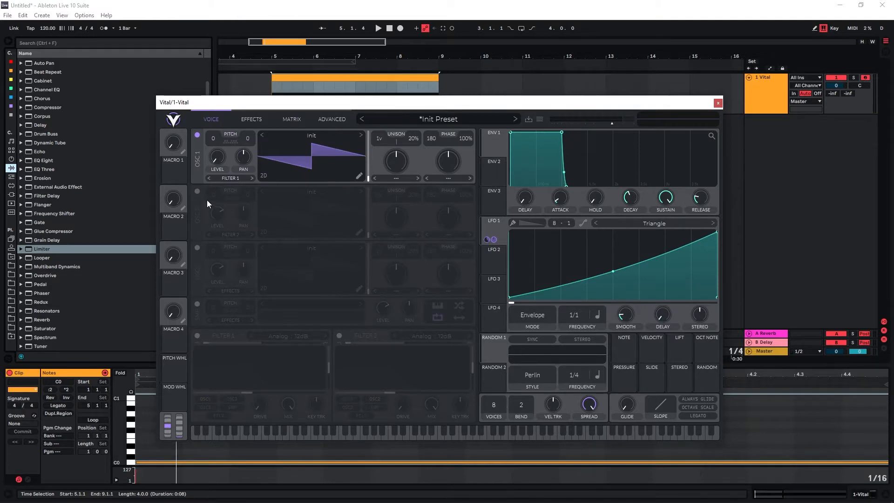
{"action": "left_click", "coordinate": [197, 192]}
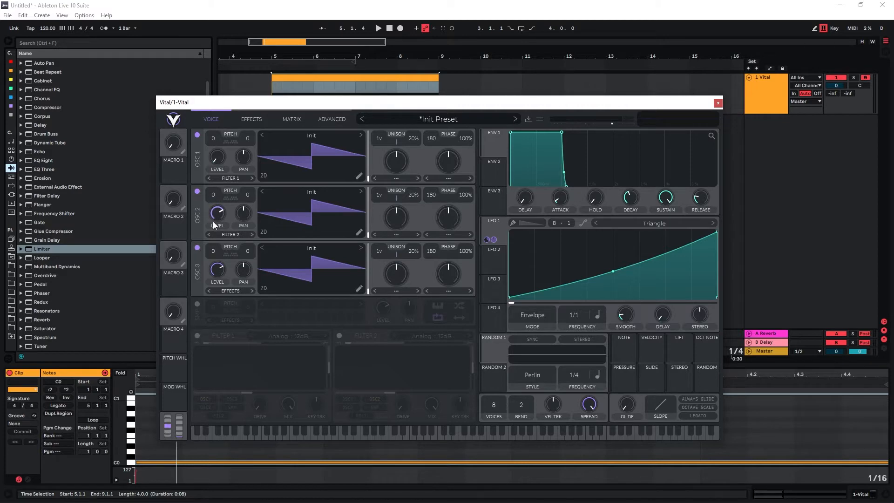
{"action": "mouse_move", "coordinate": [217, 261]}
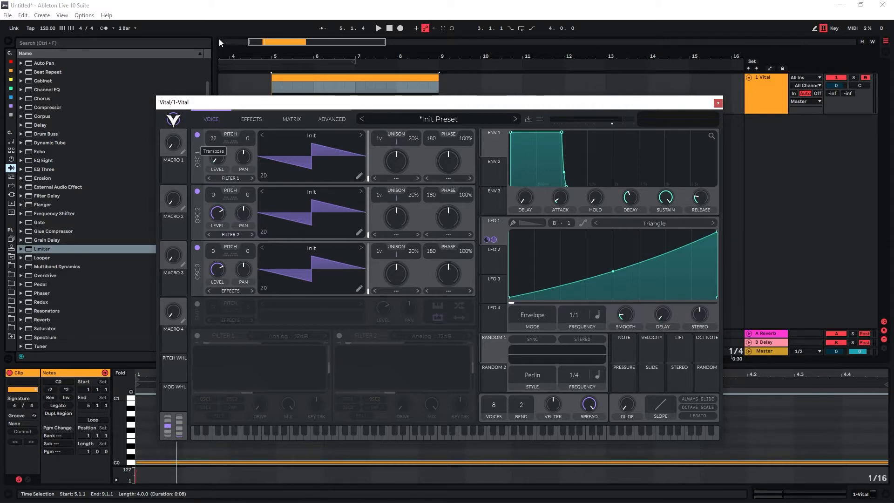
{"action": "left_click_drag", "start_coordinate": [214, 138], "coordinate": [213, 126]}
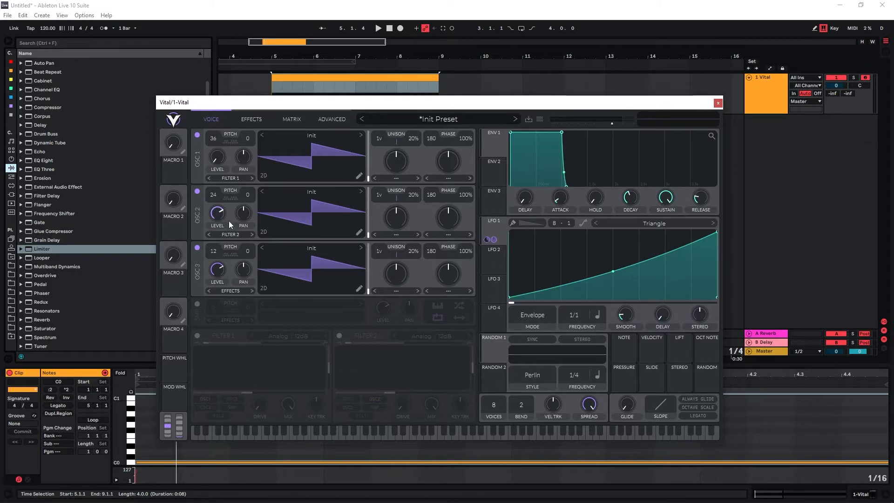
{"action": "mouse_move", "coordinate": [345, 147]}
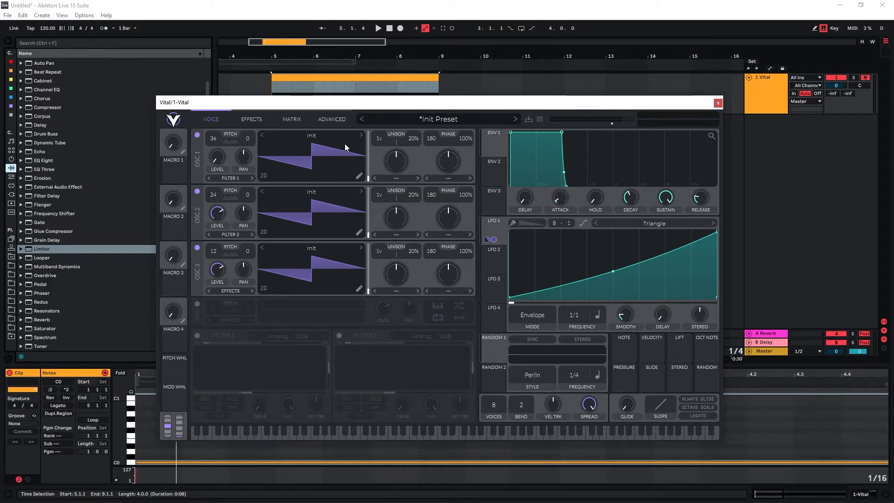
{"action": "mouse_move", "coordinate": [360, 300]}
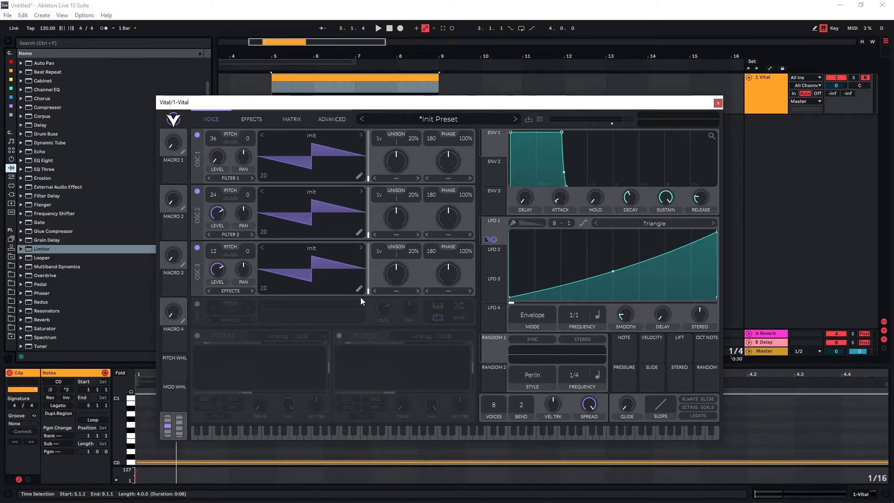
{"action": "mouse_move", "coordinate": [380, 144]}
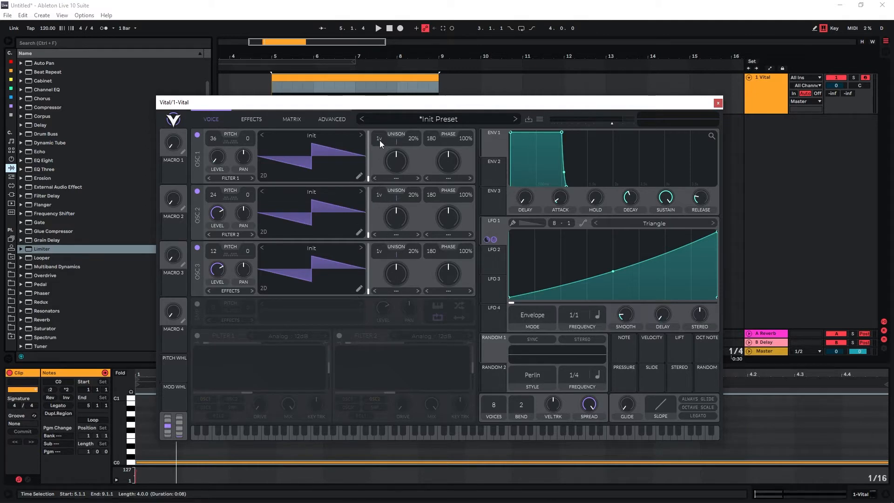
{"action": "mouse_move", "coordinate": [374, 157]}
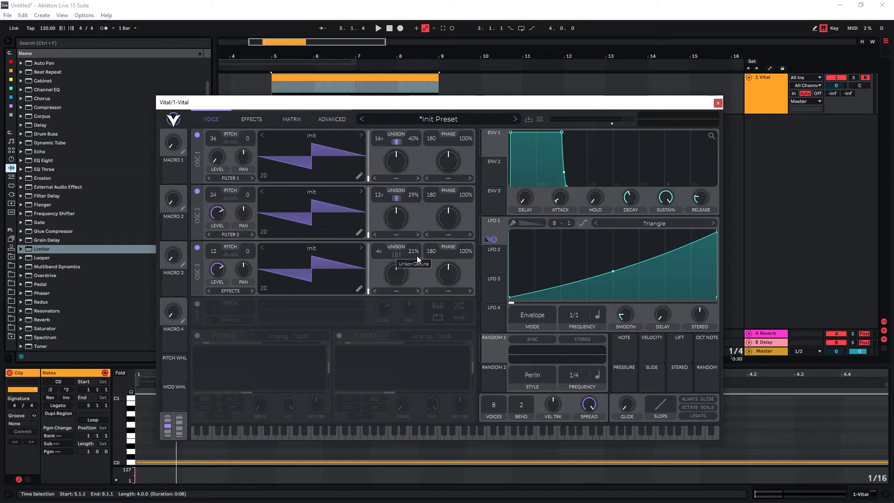
{"action": "mouse_move", "coordinate": [356, 263]}
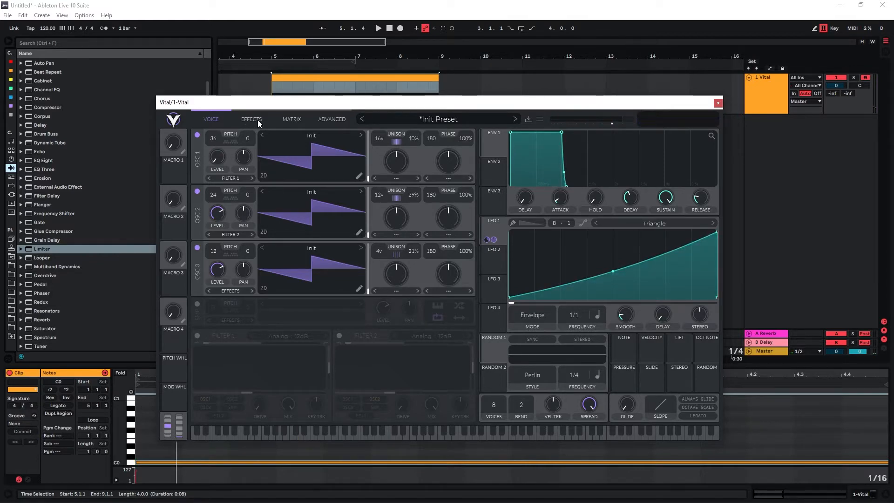
- Enable an Analog 12dB filter effect with cutoff around 18 semitones, swept by LFO 1
{"action": "left_click", "coordinate": [250, 119]}
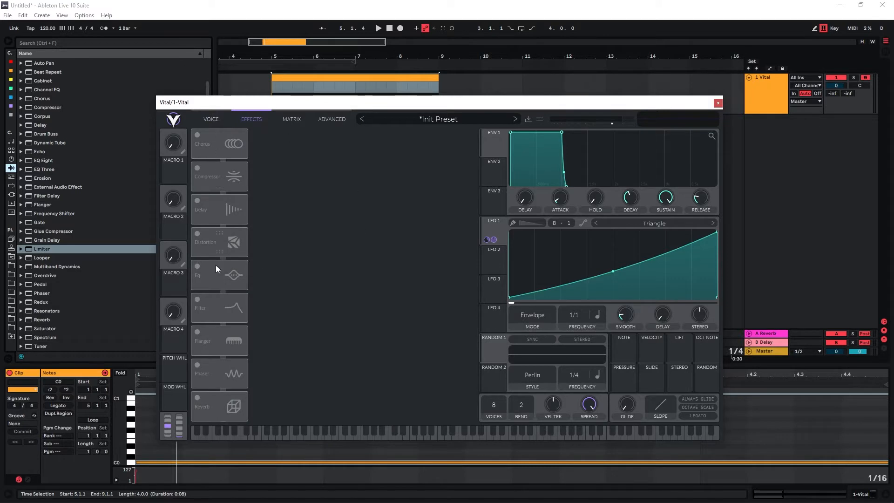
{"action": "mouse_move", "coordinate": [205, 313]}
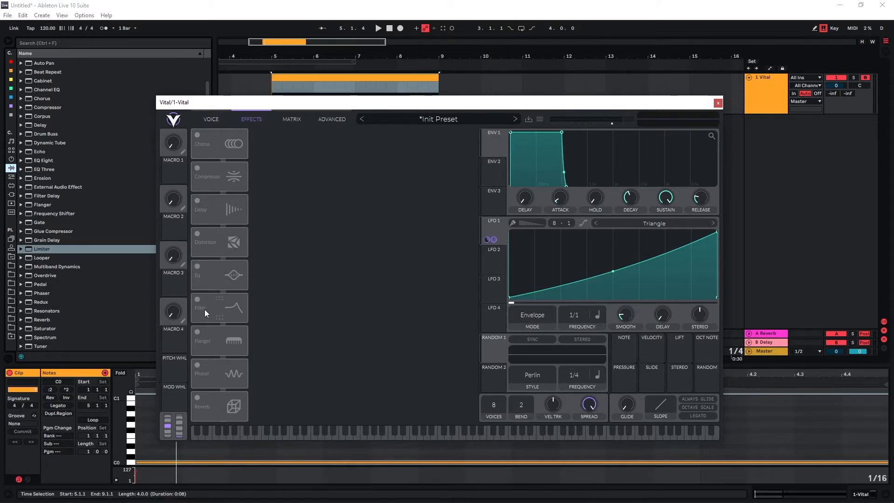
{"action": "left_click", "coordinate": [197, 134]}
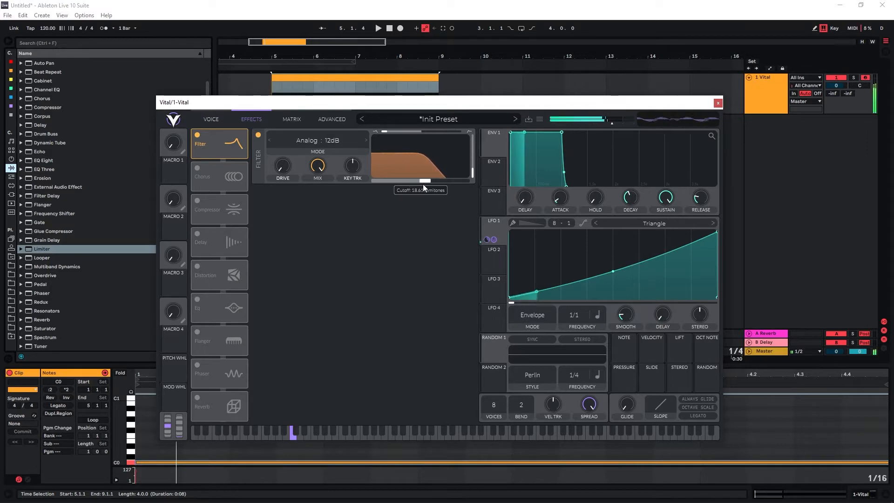
{"action": "left_click_drag", "start_coordinate": [422, 172], "coordinate": [424, 177]}
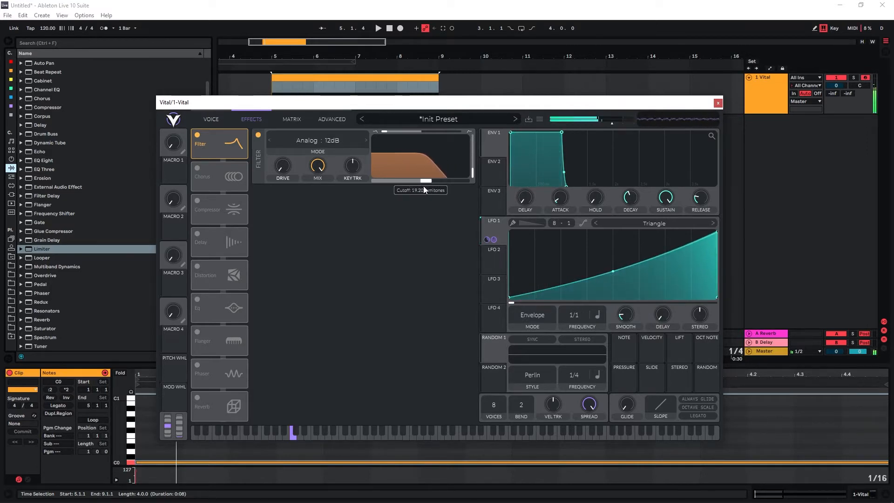
{"action": "left_click_drag", "start_coordinate": [425, 177], "coordinate": [415, 184]}
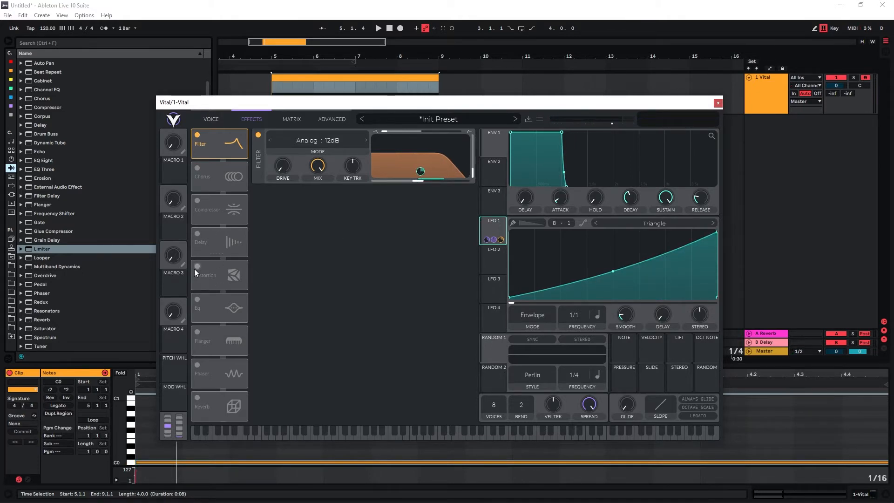
- Enable soft-clip distortion with raised drive, wobbled by a triangle LFO 2 in Trigger mode at 1/2
{"action": "left_click", "coordinate": [197, 173]}
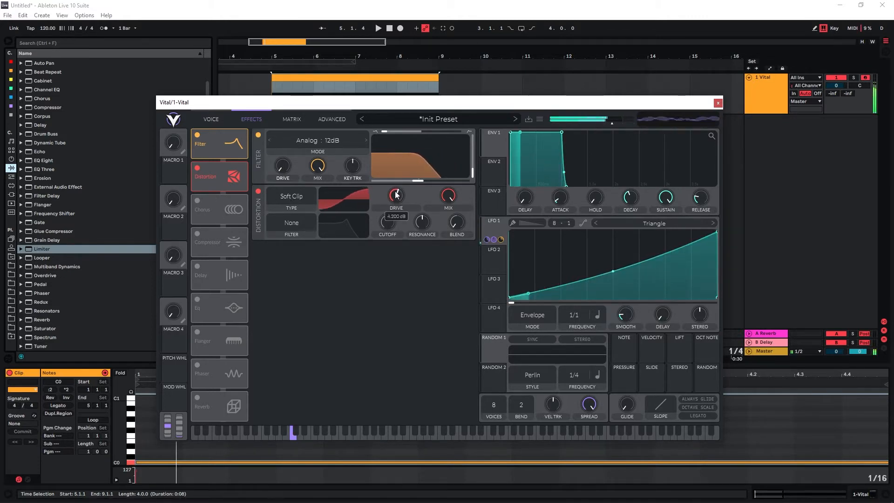
{"action": "left_click_drag", "start_coordinate": [396, 195], "coordinate": [396, 182]}
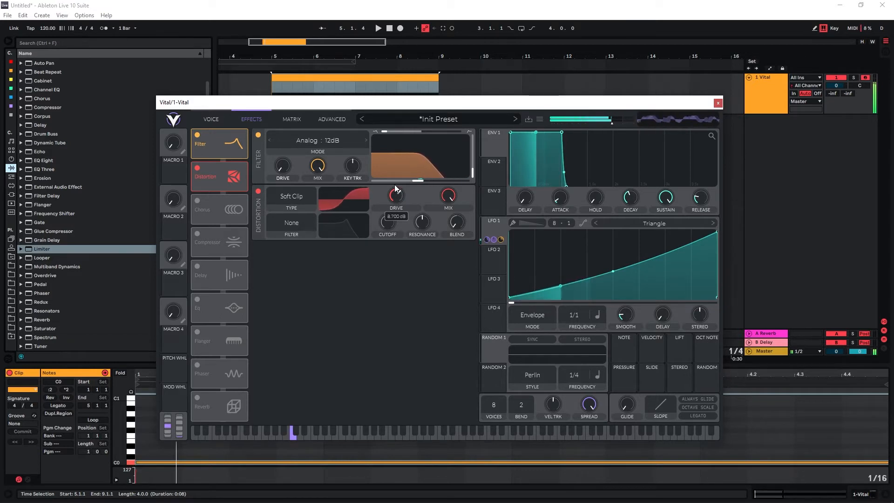
{"action": "left_click_drag", "start_coordinate": [396, 195], "coordinate": [396, 217]}
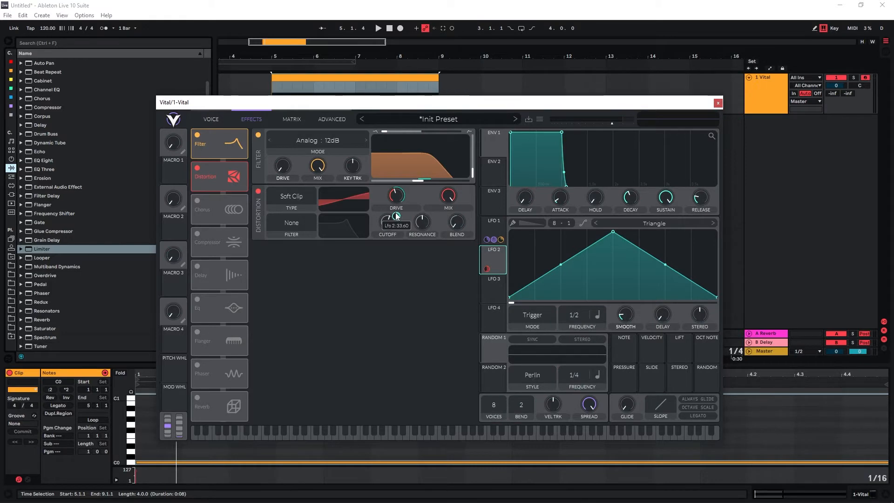
{"action": "left_click_drag", "start_coordinate": [395, 217], "coordinate": [400, 228]}
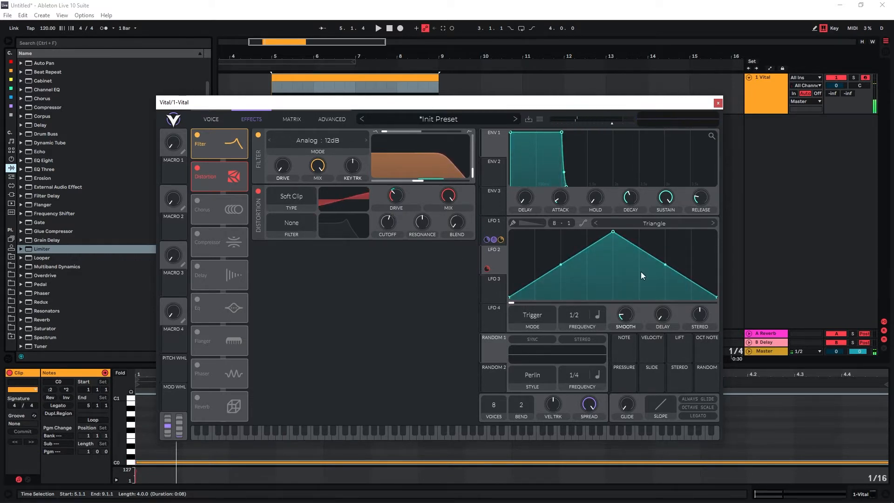
{"action": "mouse_move", "coordinate": [614, 242]}
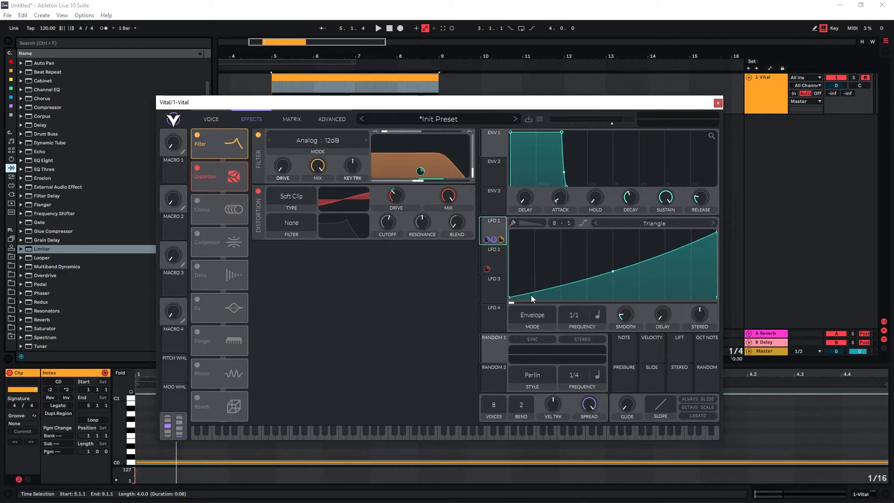
- Set LFO 2 frequency to seconds and add a Matrix row sending LFO 1 to LFO 2 Frequency, tuning its amount
{"action": "left_click", "coordinate": [491, 253]}
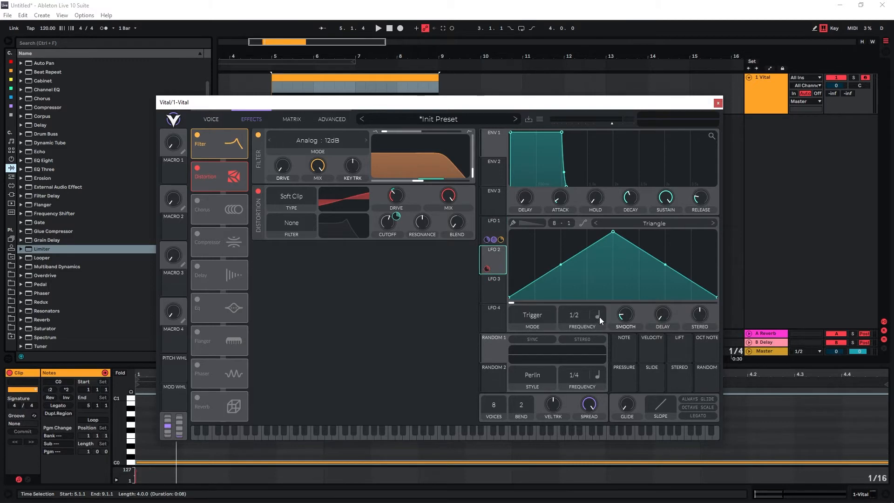
{"action": "mouse_move", "coordinate": [560, 250]}
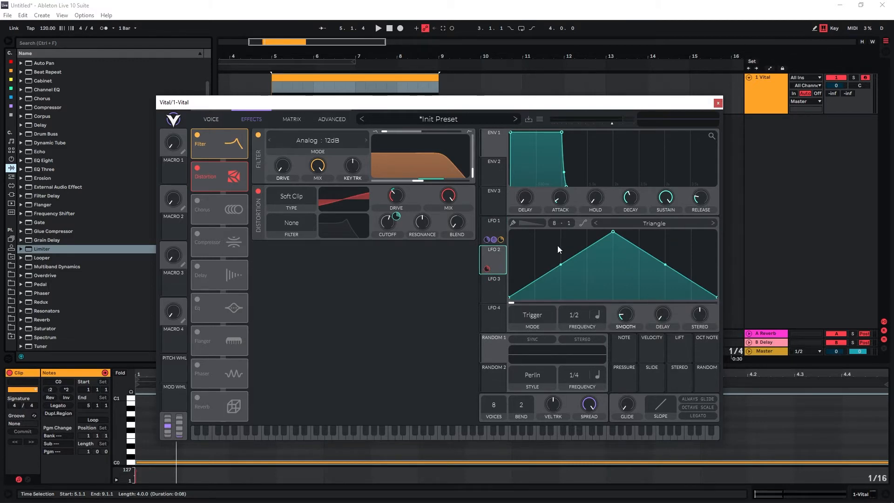
{"action": "mouse_move", "coordinate": [519, 263]}
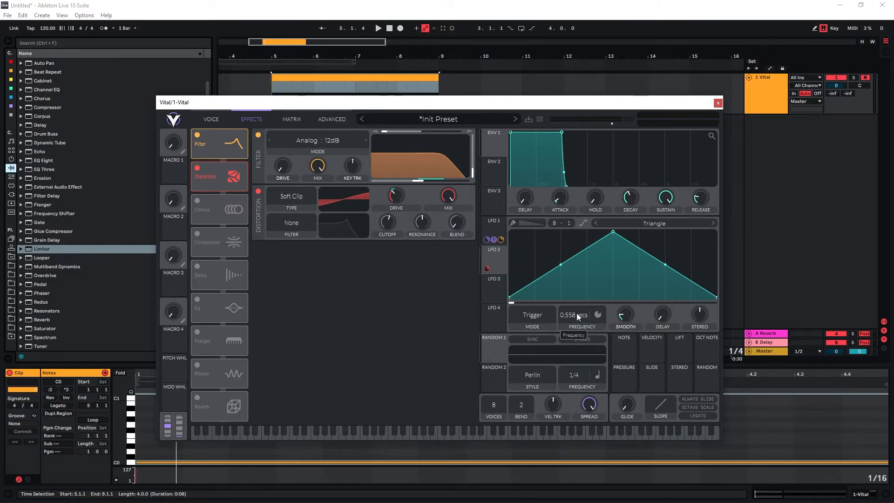
{"action": "left_click", "coordinate": [291, 119]}
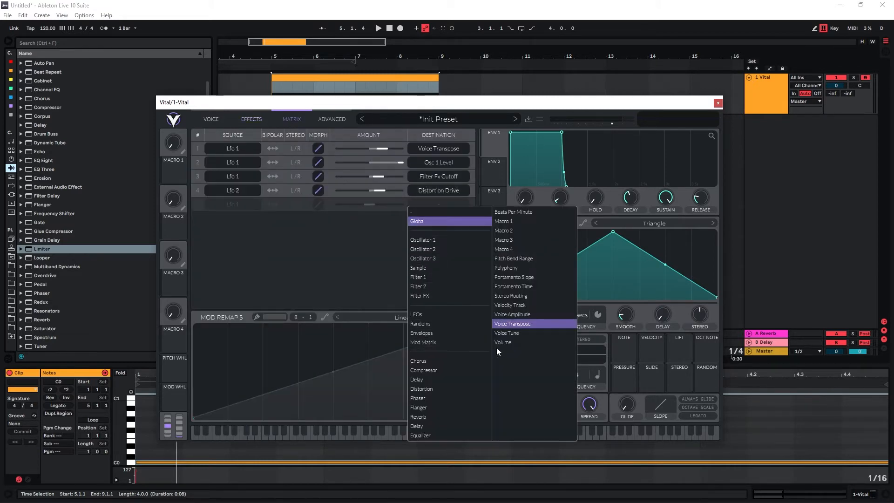
{"action": "left_click", "coordinate": [415, 314]}
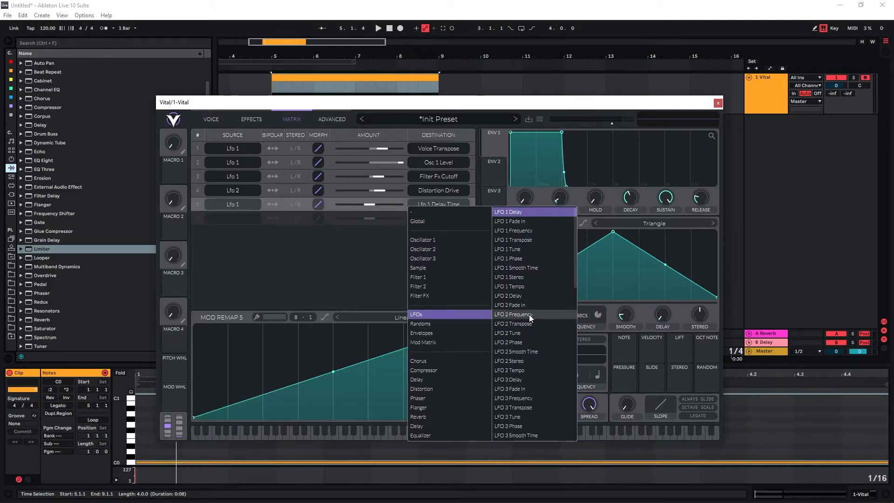
{"action": "left_click", "coordinate": [513, 314]}
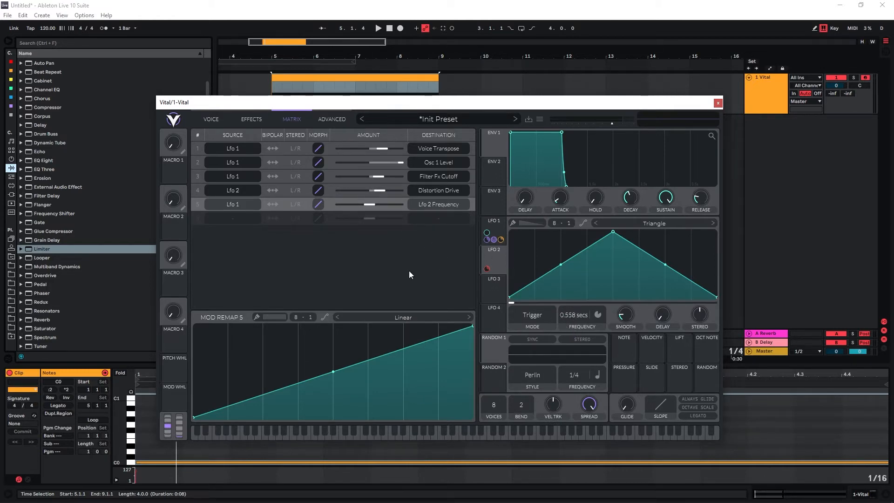
{"action": "mouse_move", "coordinate": [423, 290]}
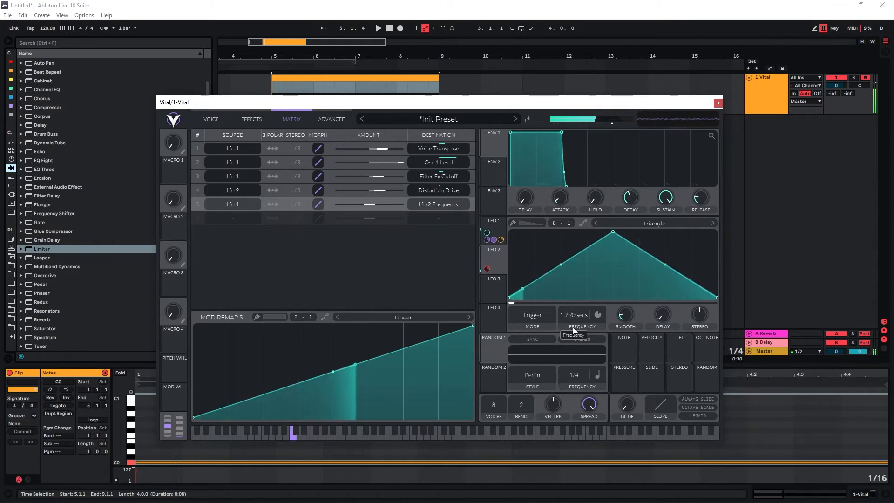
{"action": "left_click_drag", "start_coordinate": [575, 315], "coordinate": [575, 325]}
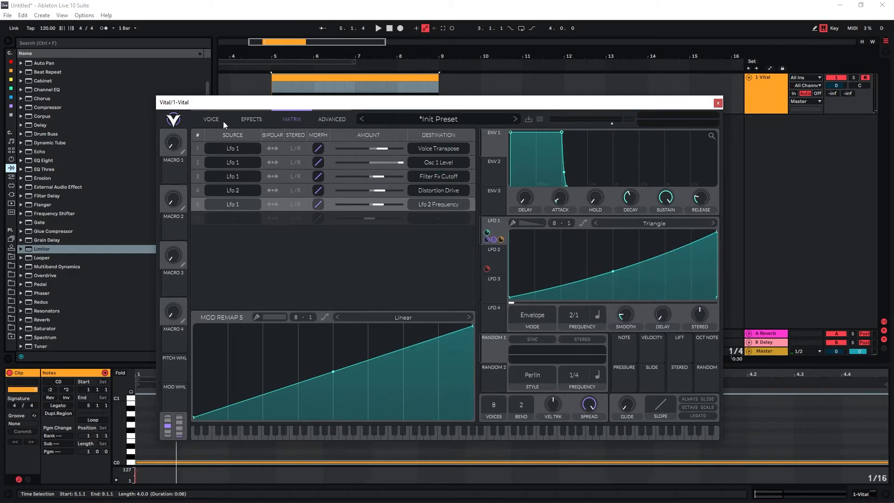
- Enable the EQ effect and shape a narrow resonant dip at a lower frequency
{"action": "left_click", "coordinate": [251, 119]}
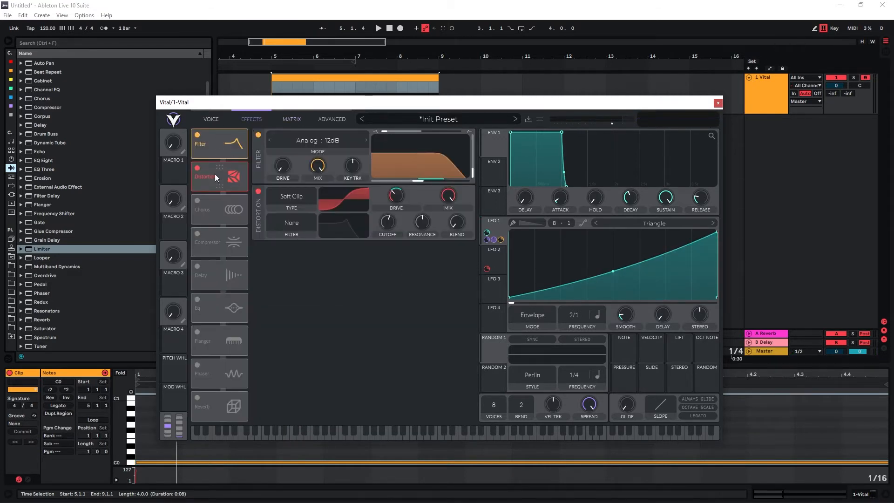
{"action": "left_click", "coordinate": [218, 307]}
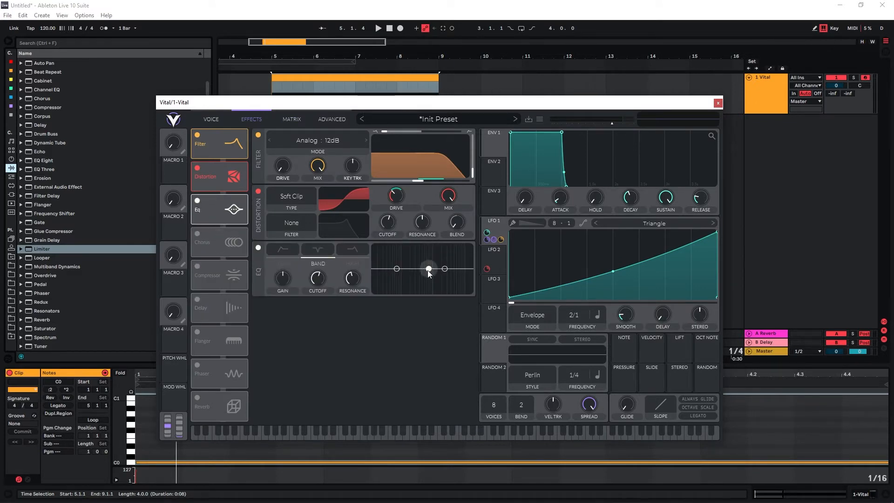
{"action": "left_click_drag", "start_coordinate": [428, 268], "coordinate": [406, 285]}
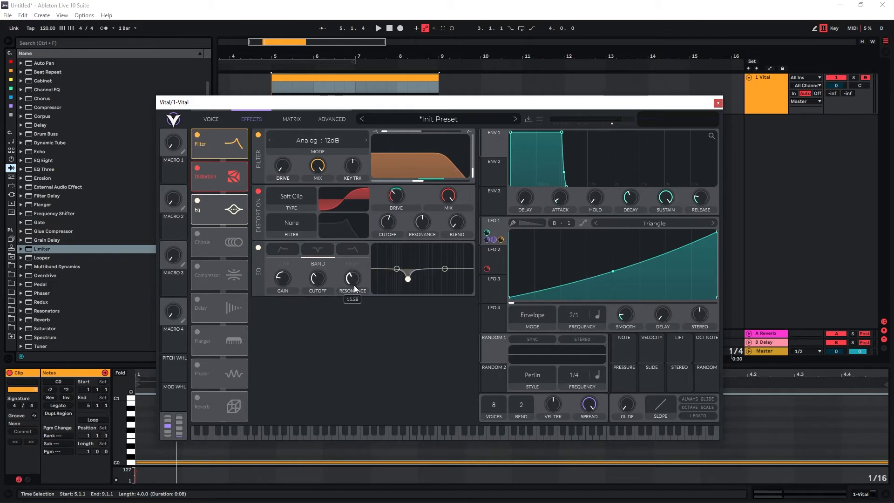
{"action": "left_click_drag", "start_coordinate": [407, 268], "coordinate": [407, 279]}
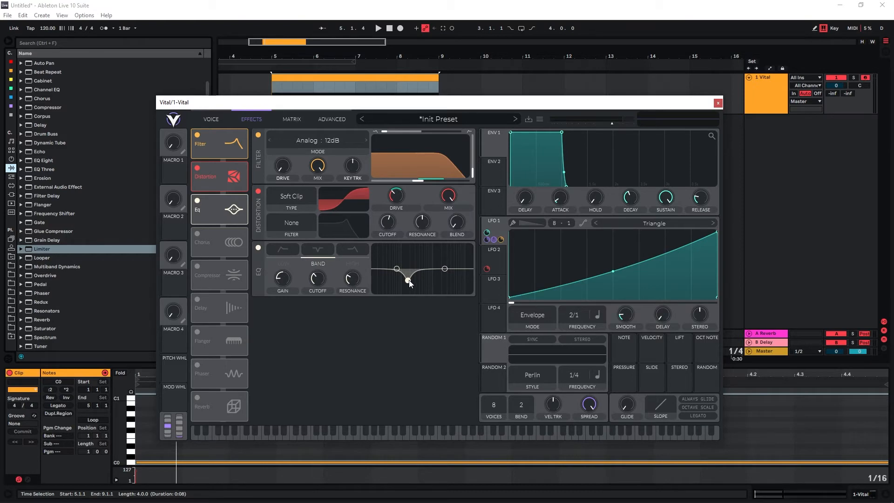
{"action": "left_click_drag", "start_coordinate": [410, 282], "coordinate": [407, 283]}
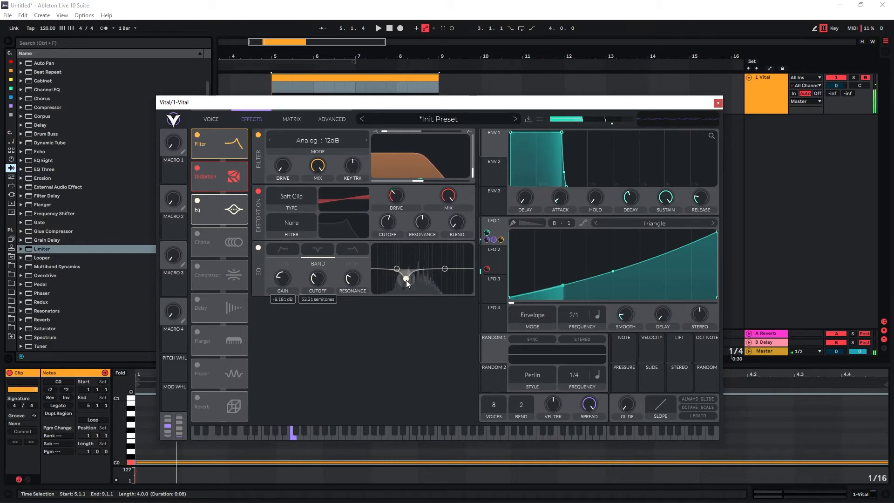
- Pull the high shelf down into a high cut and have LFO 2 wobble the EQ gain
{"action": "left_click_drag", "start_coordinate": [406, 282], "coordinate": [406, 286]}
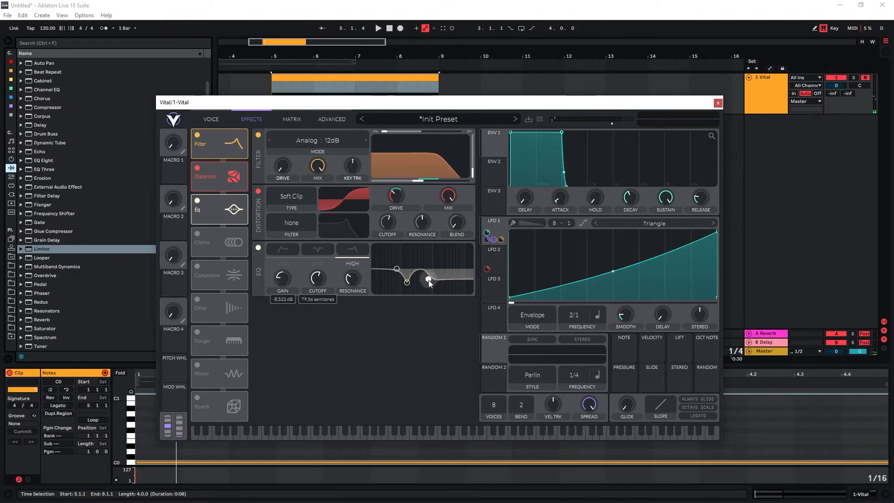
{"action": "left_click_drag", "start_coordinate": [427, 280], "coordinate": [427, 283]}
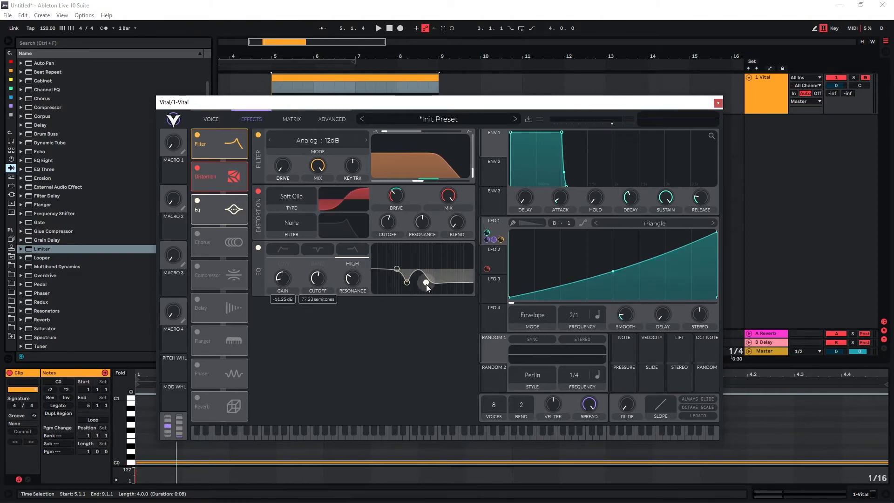
{"action": "left_click_drag", "start_coordinate": [425, 282], "coordinate": [424, 284]}
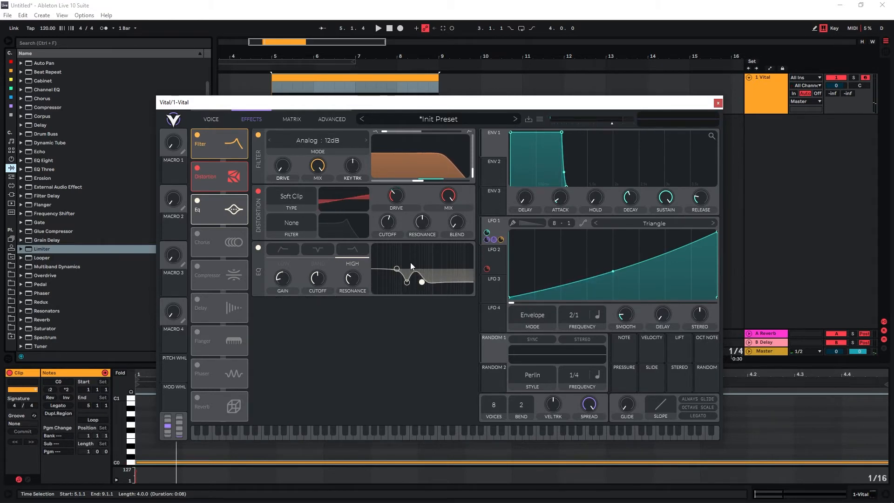
{"action": "left_click", "coordinate": [492, 257]}
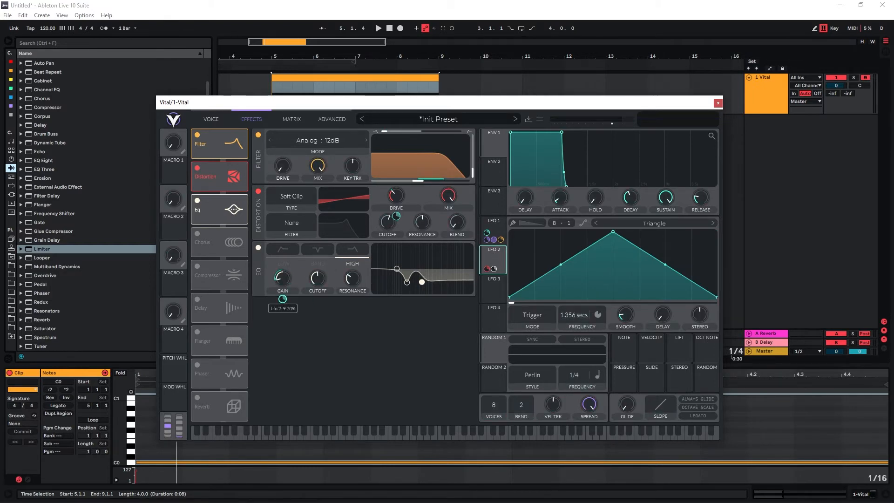
{"action": "left_click_drag", "start_coordinate": [283, 299], "coordinate": [283, 294]}
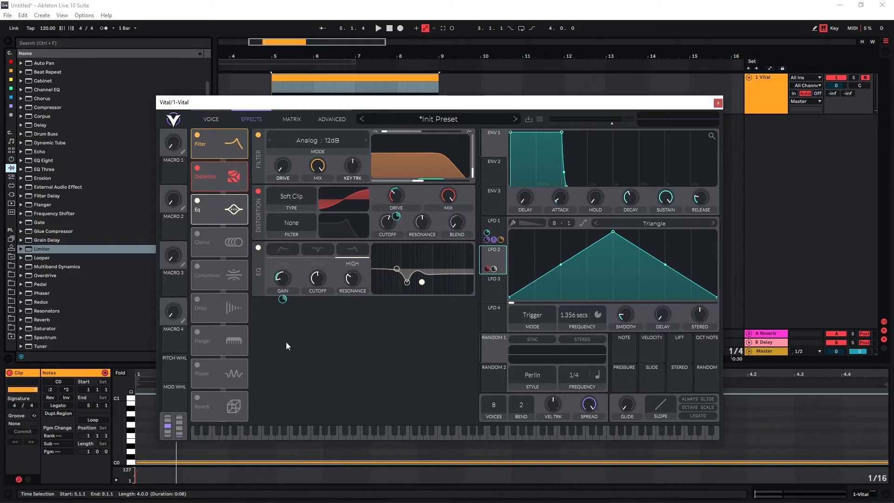
- Enable the Reverb effect and raise its Mix amount
{"action": "left_click", "coordinate": [217, 406]}
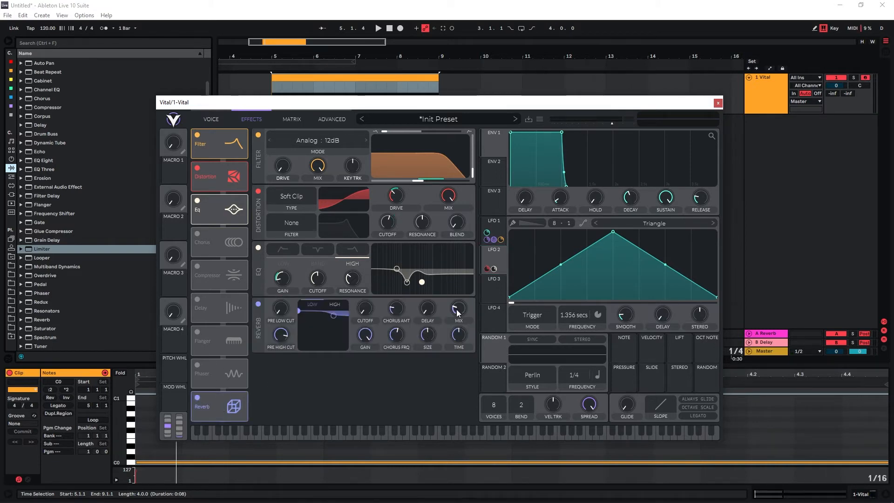
{"action": "left_click_drag", "start_coordinate": [459, 312], "coordinate": [458, 320]}
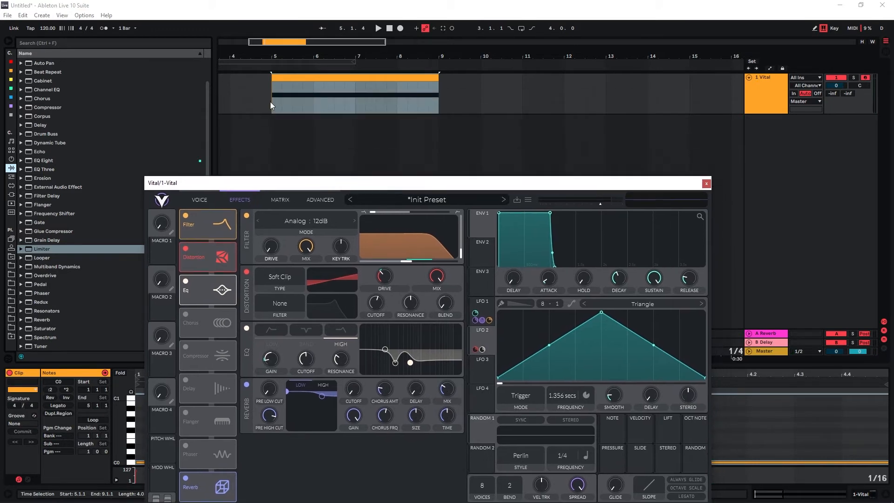
- Record the Vital riser to a new audio track, play back the printed clip and reopen Vital
{"action": "left_click", "coordinate": [706, 183]}
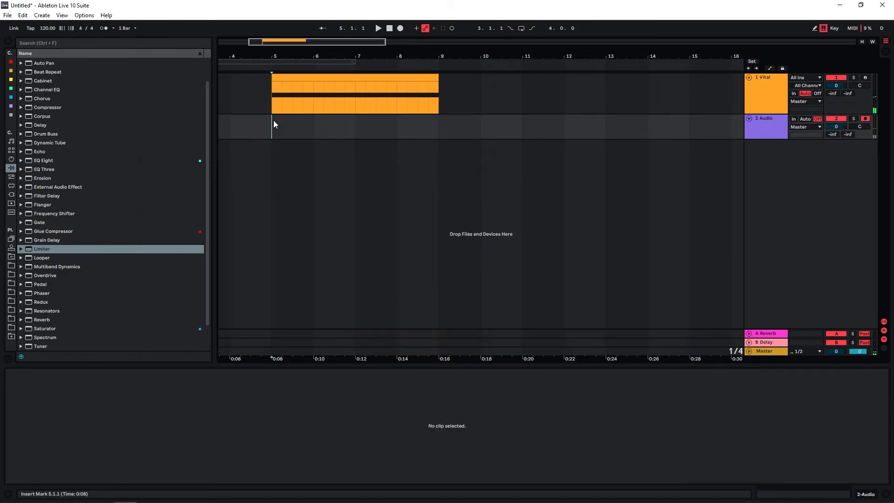
{"action": "left_click", "coordinate": [400, 28]}
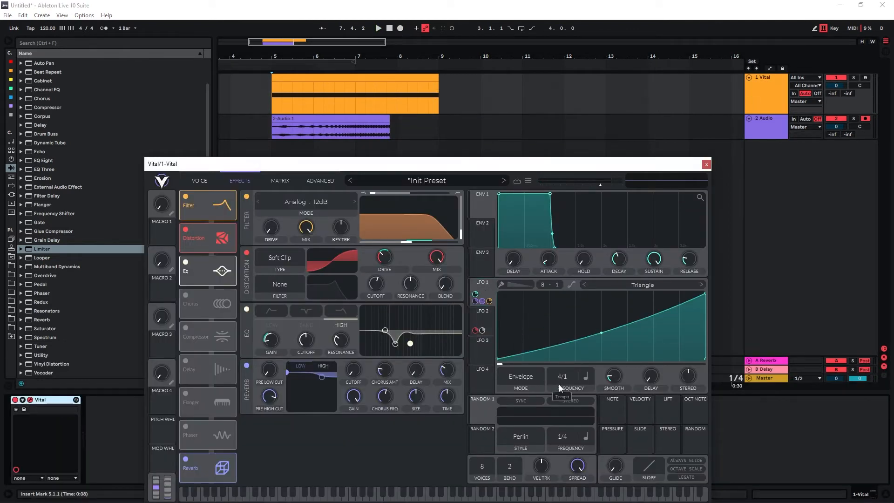
{"action": "left_click", "coordinate": [706, 164]}
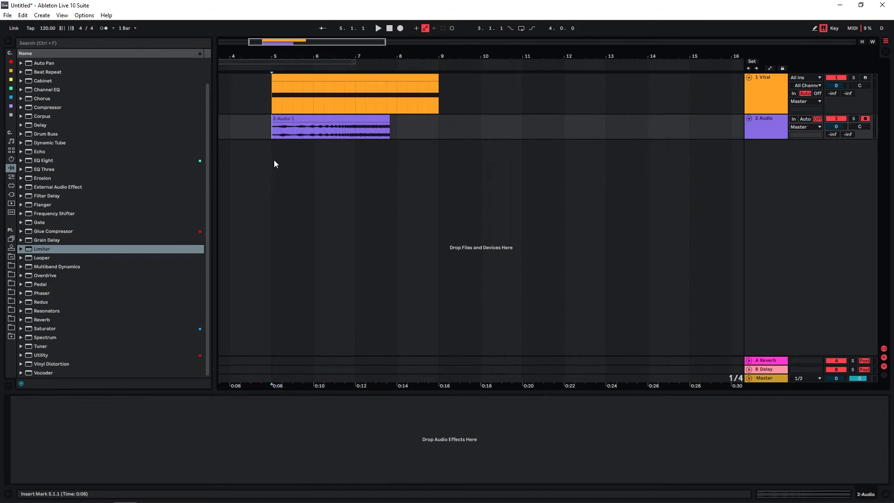
{"action": "left_click", "coordinate": [377, 28]}
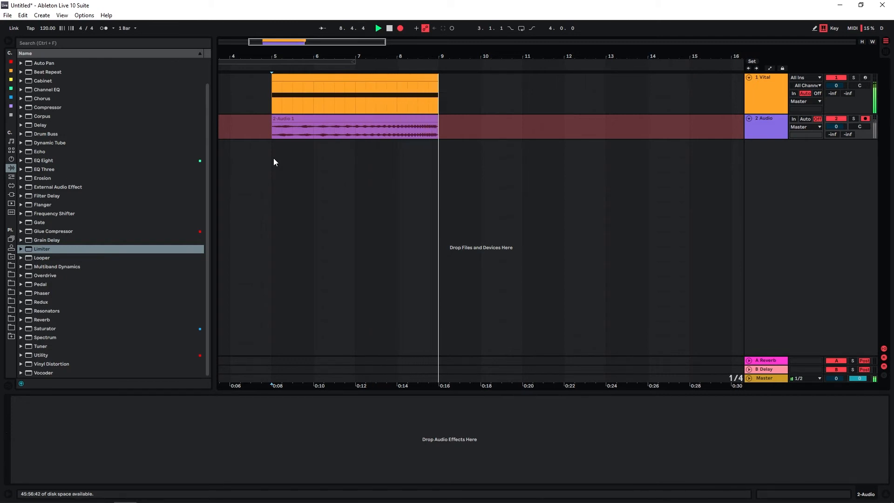
{"action": "left_click", "coordinate": [354, 126]}
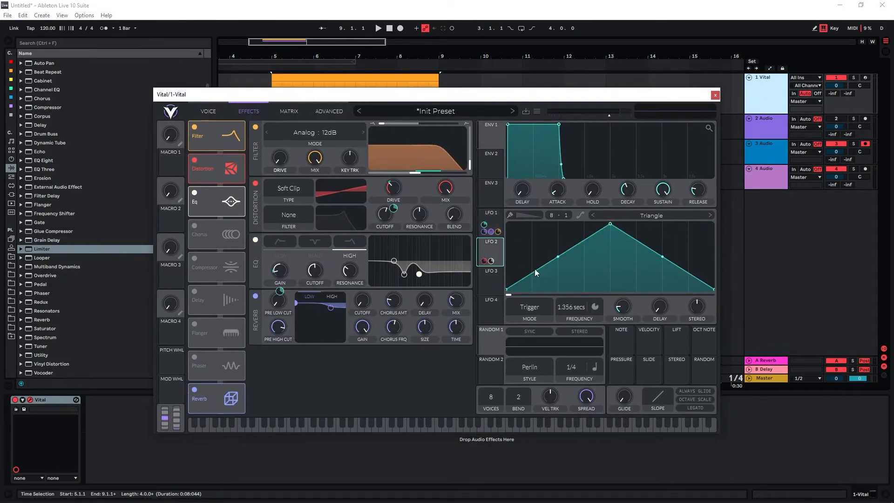
- Close Vital and record the riser from bar 5 to 9 onto 3 Audio and 4 Audio
{"action": "left_click", "coordinate": [715, 95]}
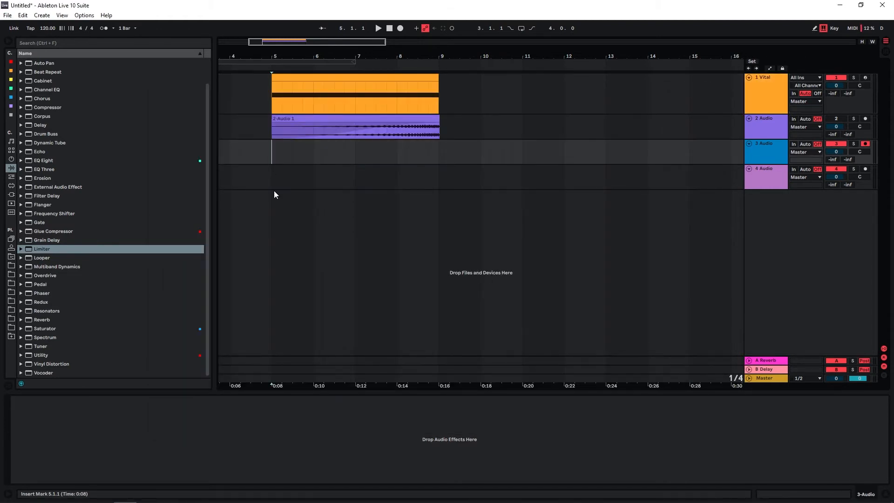
{"action": "left_click", "coordinate": [377, 28]}
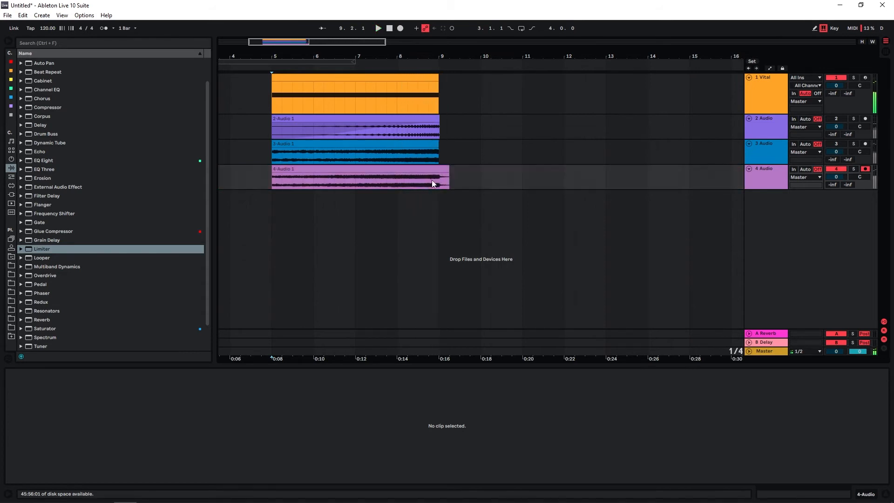
{"action": "left_click", "coordinate": [360, 177]}
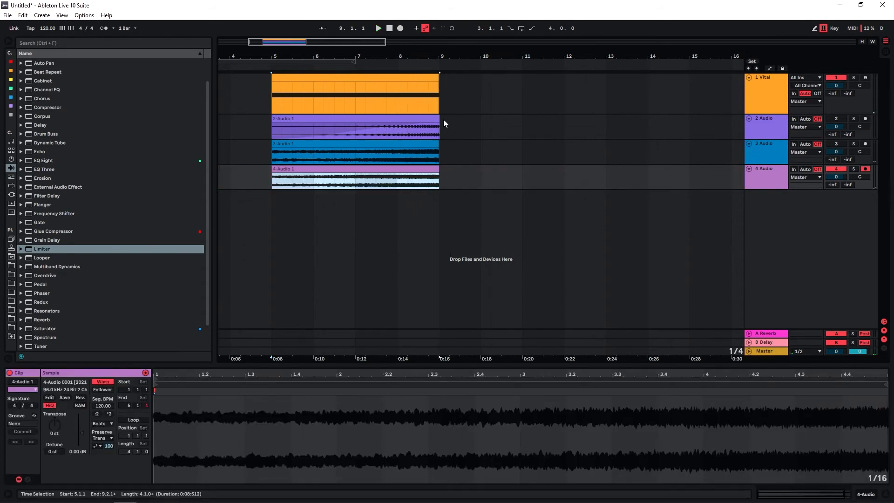
- Select the three printed audio tracks and group them with Ctrl+G
{"action": "left_click", "coordinate": [354, 123]}
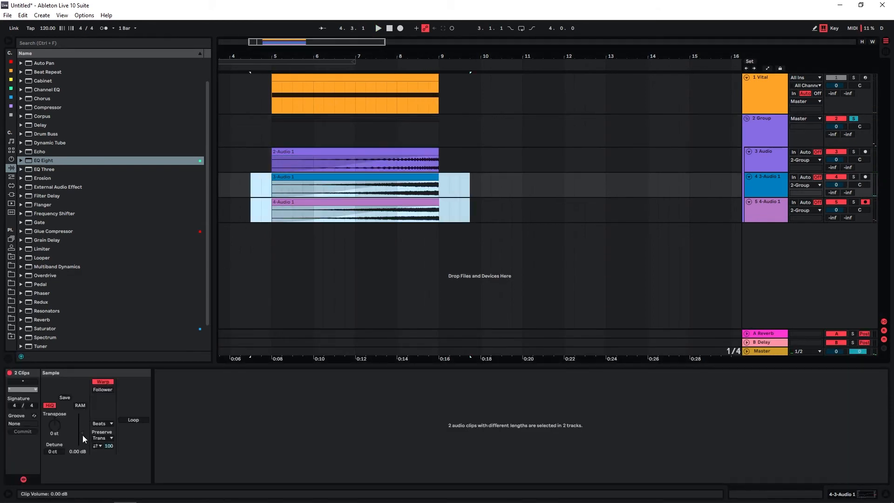
{"action": "left_click", "coordinate": [354, 159]}
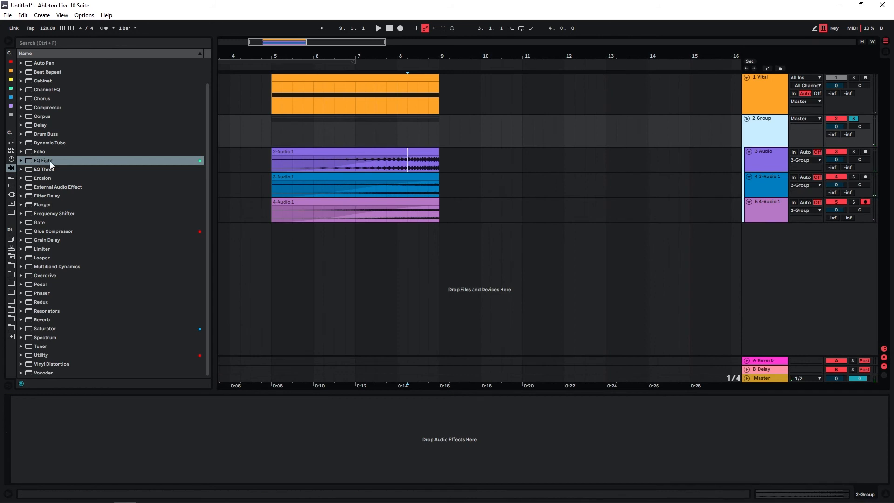
- Add an EQ Eight to the riser group and shape band 1 into a low cut, fine-tuning its frequency by ear
{"action": "double_click", "coordinate": [44, 160]}
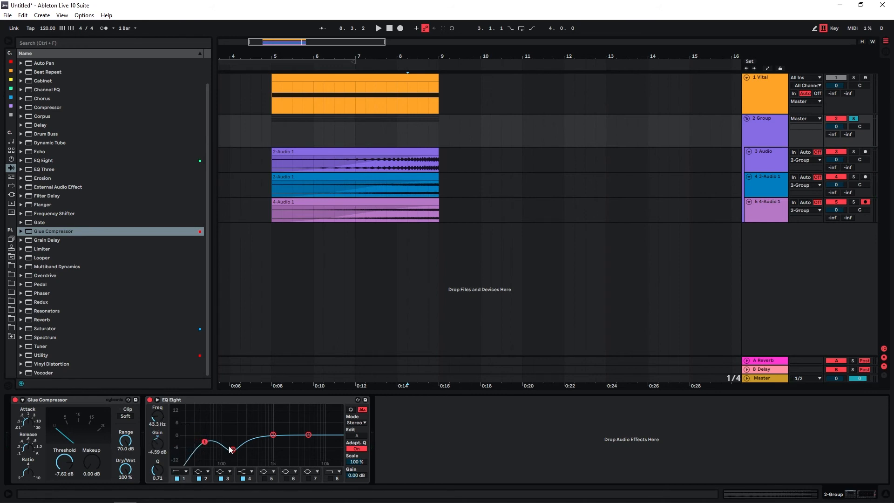
{"action": "left_click_drag", "start_coordinate": [204, 441], "coordinate": [211, 441]}
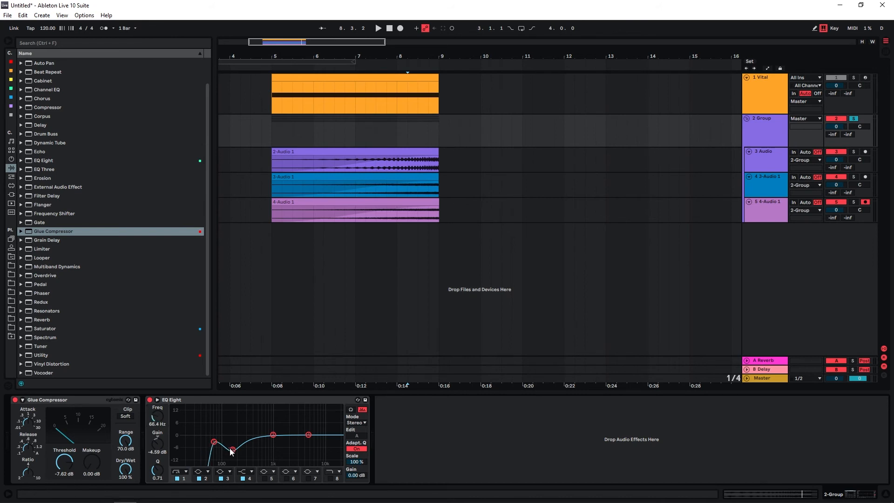
{"action": "left_click", "coordinate": [377, 27]}
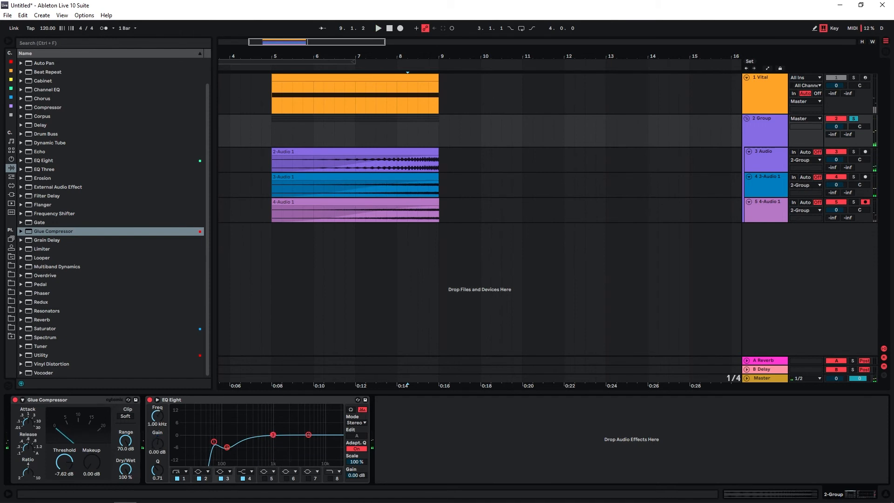
{"action": "left_click", "coordinate": [377, 28]}
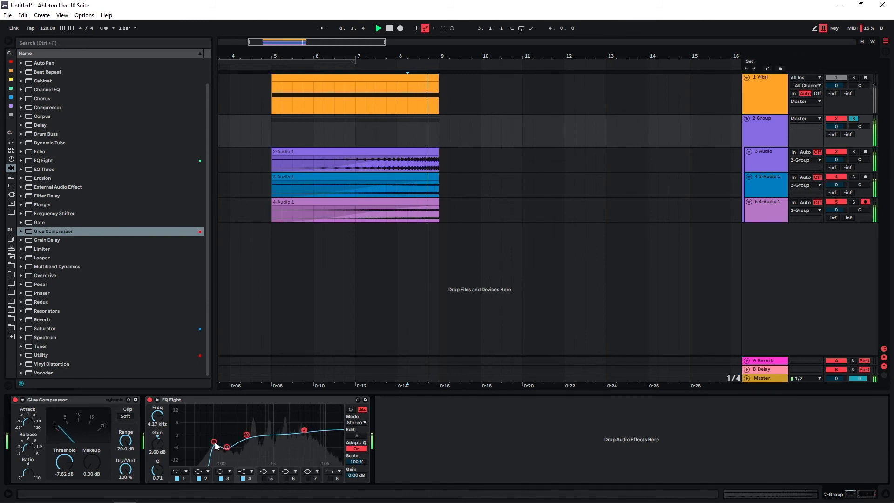
{"action": "left_click_drag", "start_coordinate": [214, 443], "coordinate": [217, 442]}
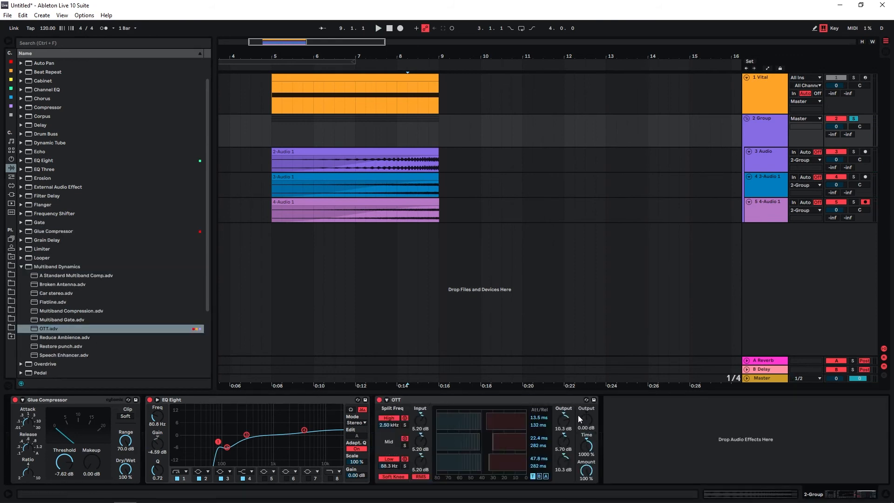
- Set playback to start inside the riser clips and collapse the Multiband Dynamics preset list
{"action": "left_click", "coordinate": [377, 28]}
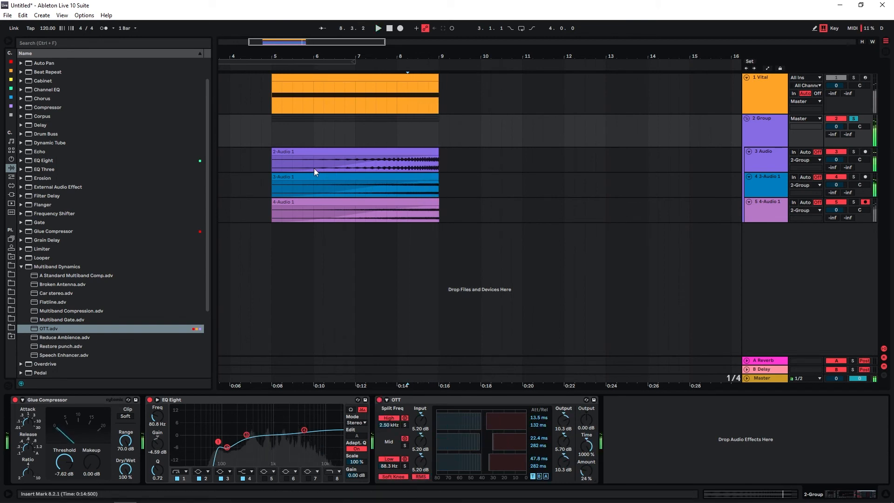
{"action": "left_click", "coordinate": [377, 28]}
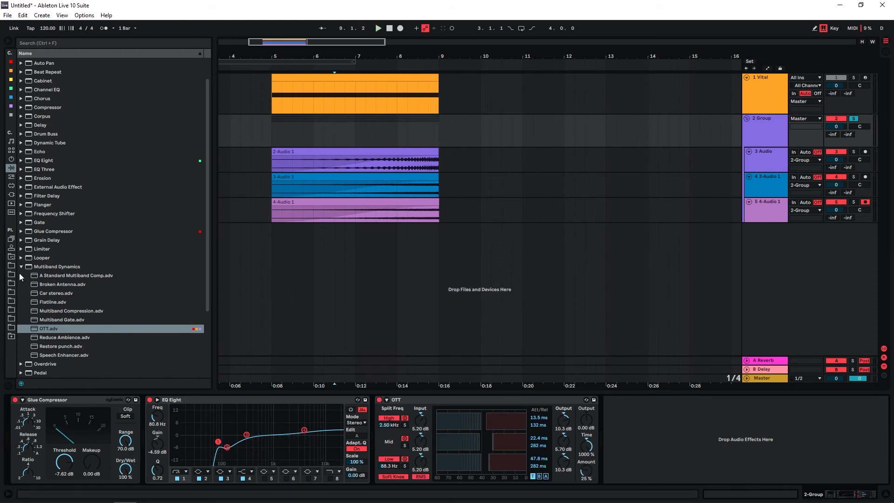
{"action": "left_click", "coordinate": [21, 266]}
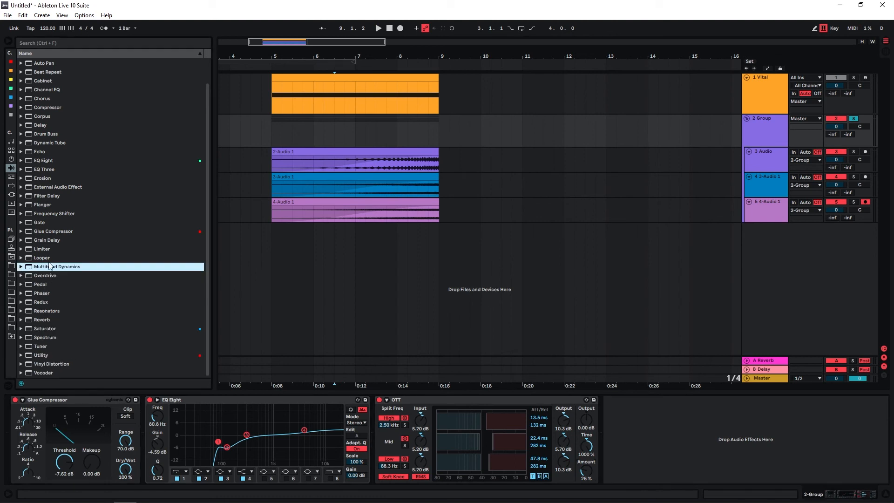
- Add a Utility to the group's chain with Bass Mono raised to about 196 Hz
{"action": "left_click", "coordinate": [40, 354]}
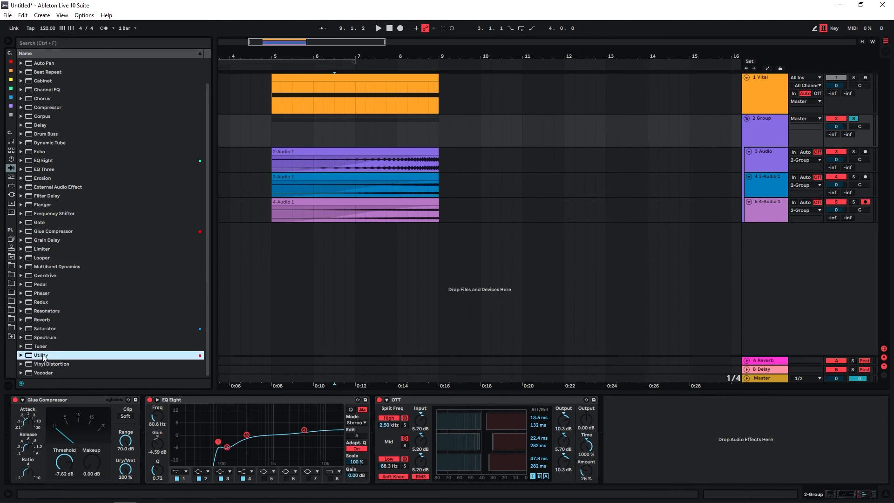
{"action": "double_click", "coordinate": [40, 355]}
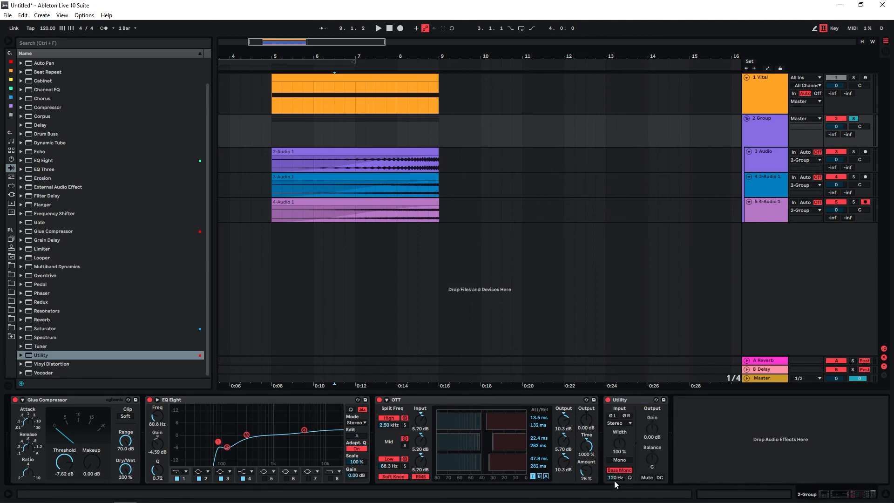
{"action": "left_click_drag", "start_coordinate": [614, 476], "coordinate": [614, 456]}
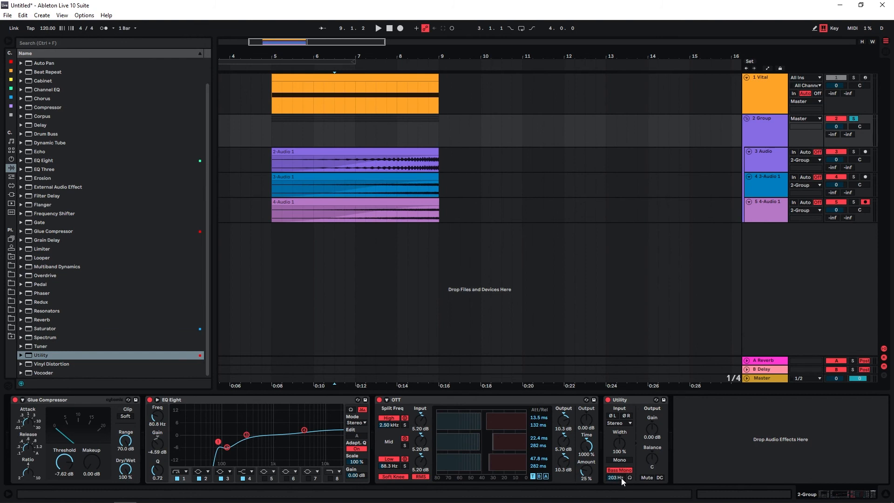
{"action": "left_click_drag", "start_coordinate": [616, 477], "coordinate": [616, 479]}
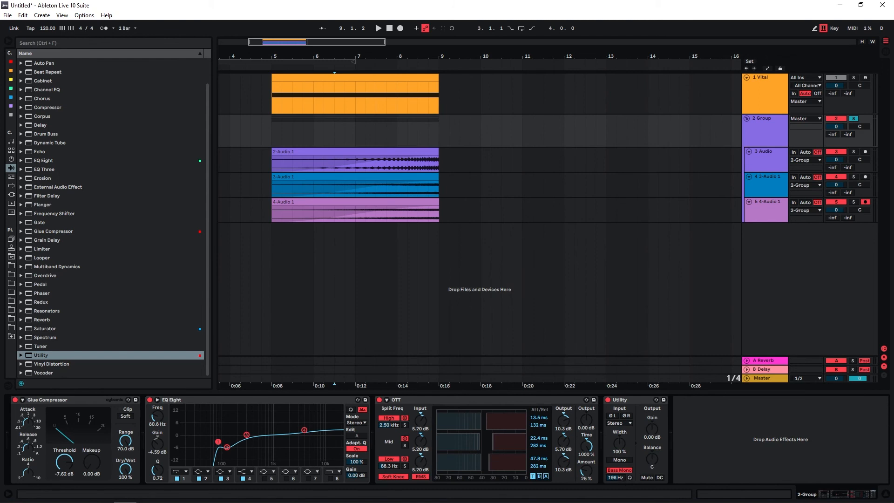
{"action": "mouse_move", "coordinate": [435, 385]}
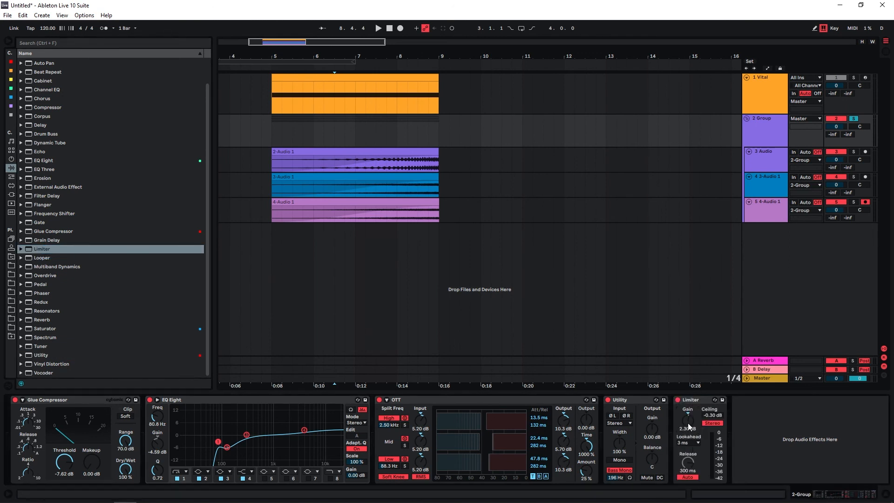
- Raise the Limiter's input gain to about 4.9 dB
{"action": "left_click", "coordinate": [377, 28]}
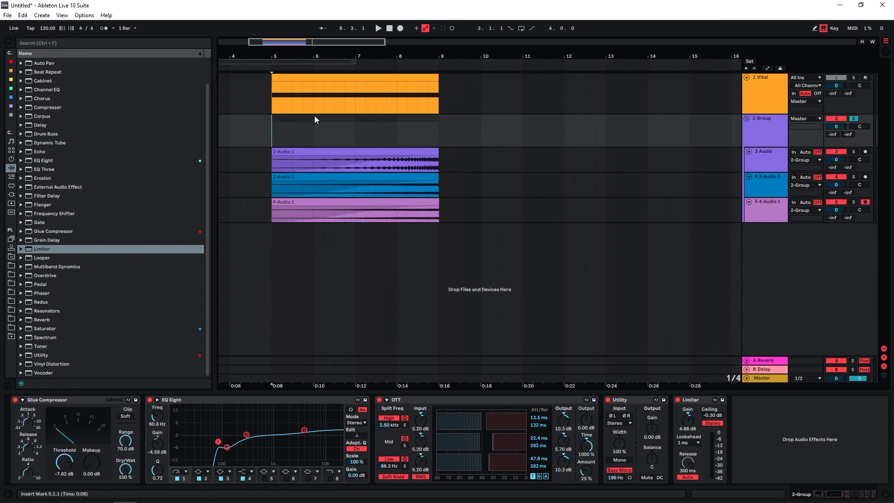
{"action": "mouse_move", "coordinate": [472, 174]}
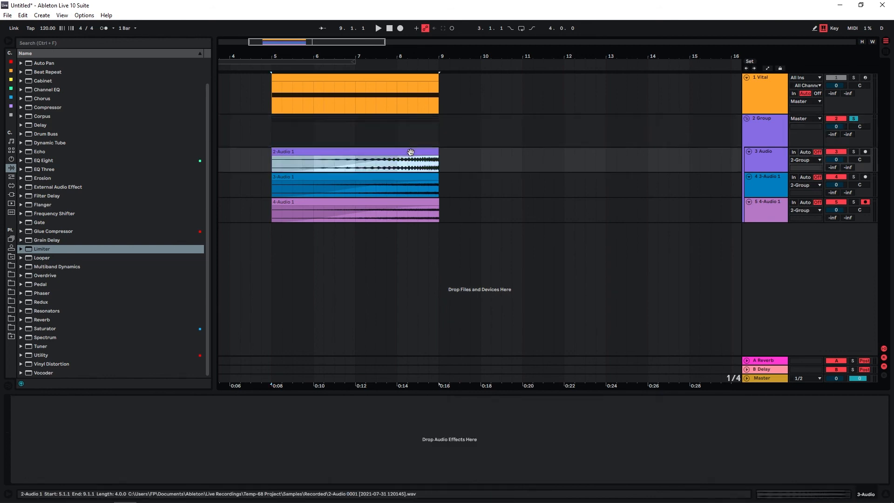
- Reopen Vital from track 1 and view LFO 2's triangle curve in trigger mode
{"action": "left_click", "coordinate": [354, 160]}
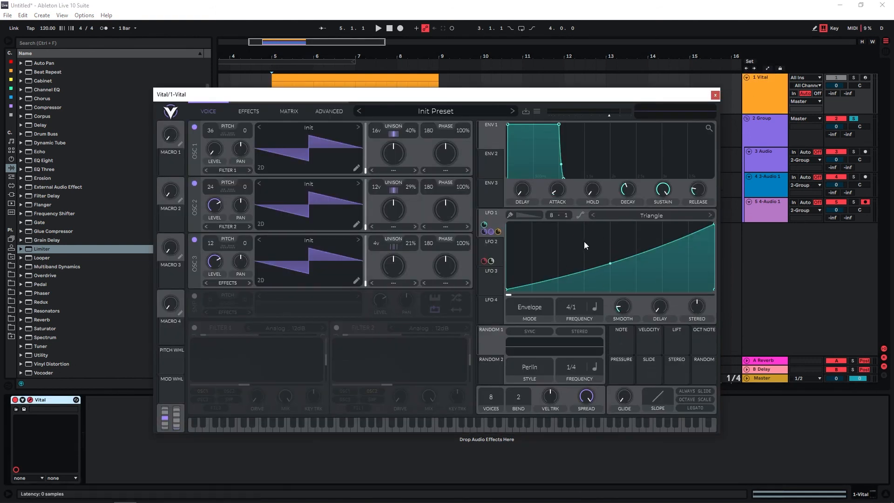
{"action": "mouse_move", "coordinate": [604, 252]}
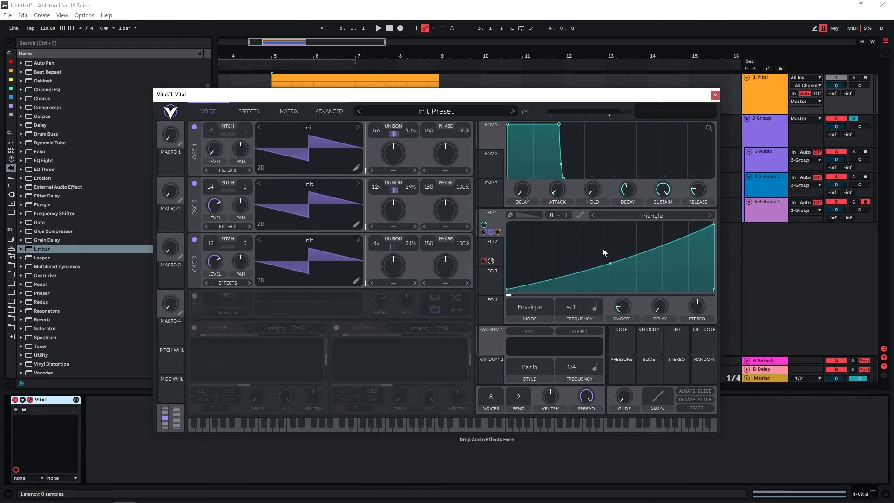
{"action": "mouse_move", "coordinate": [621, 277]}
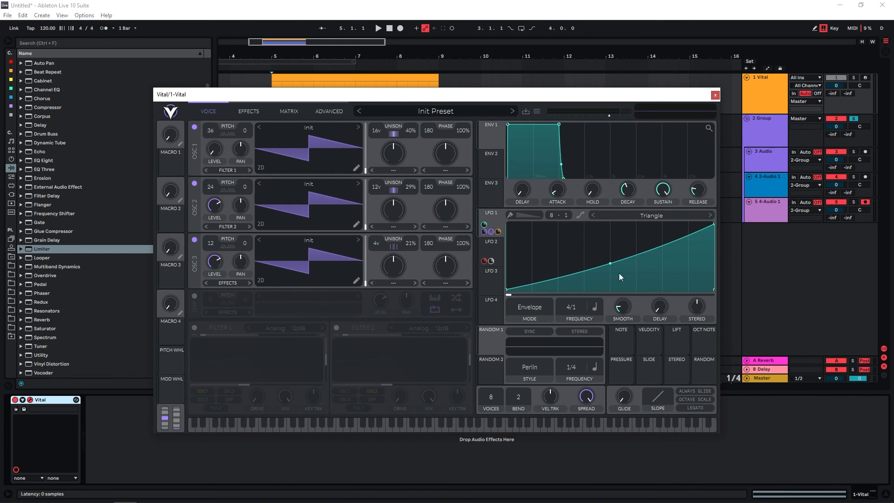
{"action": "left_click", "coordinate": [491, 241]}
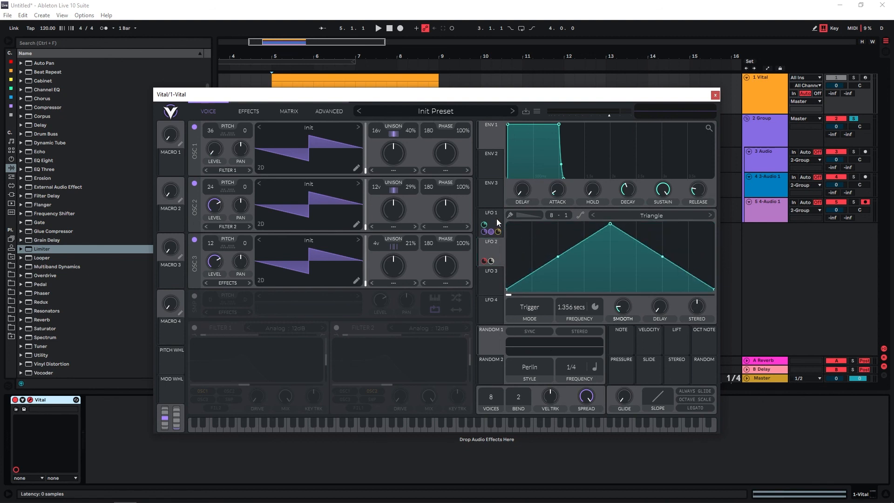
{"action": "mouse_move", "coordinate": [494, 219]}
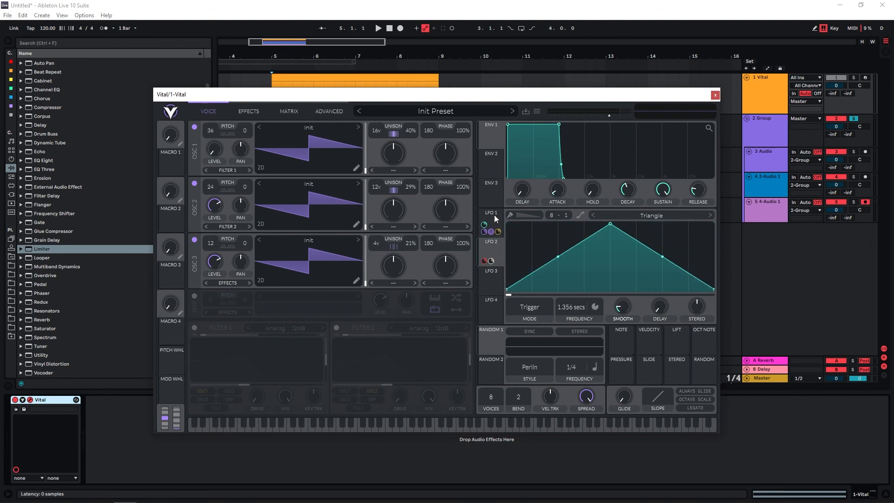